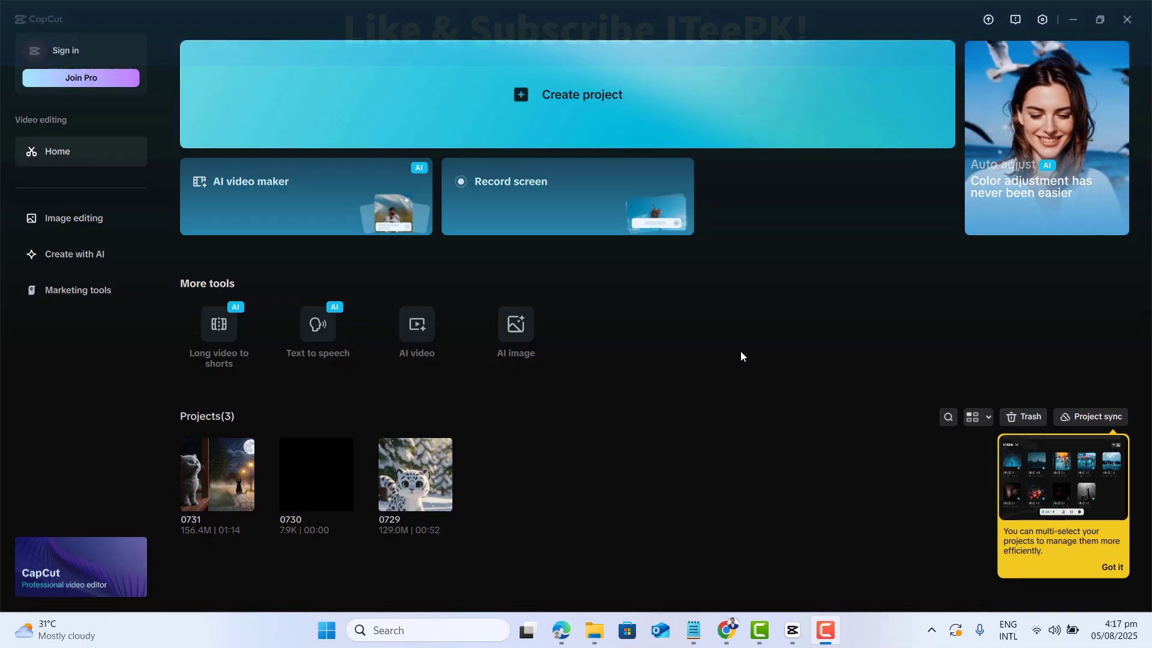
mouse_move(552, 100)
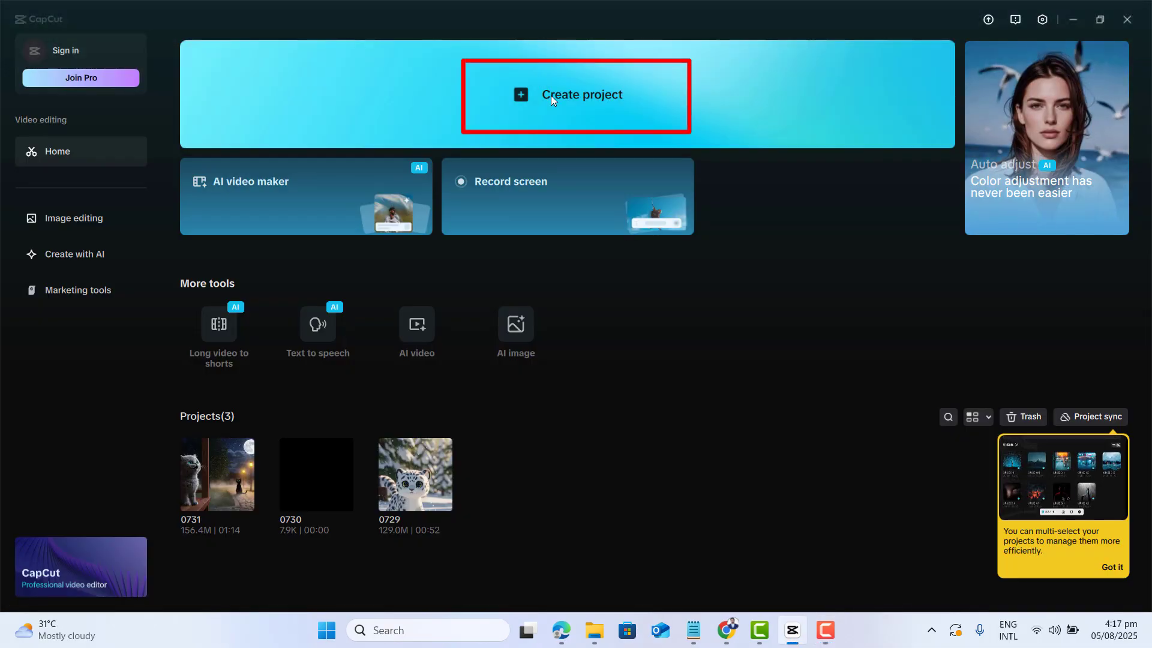
Create a new empty project from the CapCut home screen
left_click(552, 98)
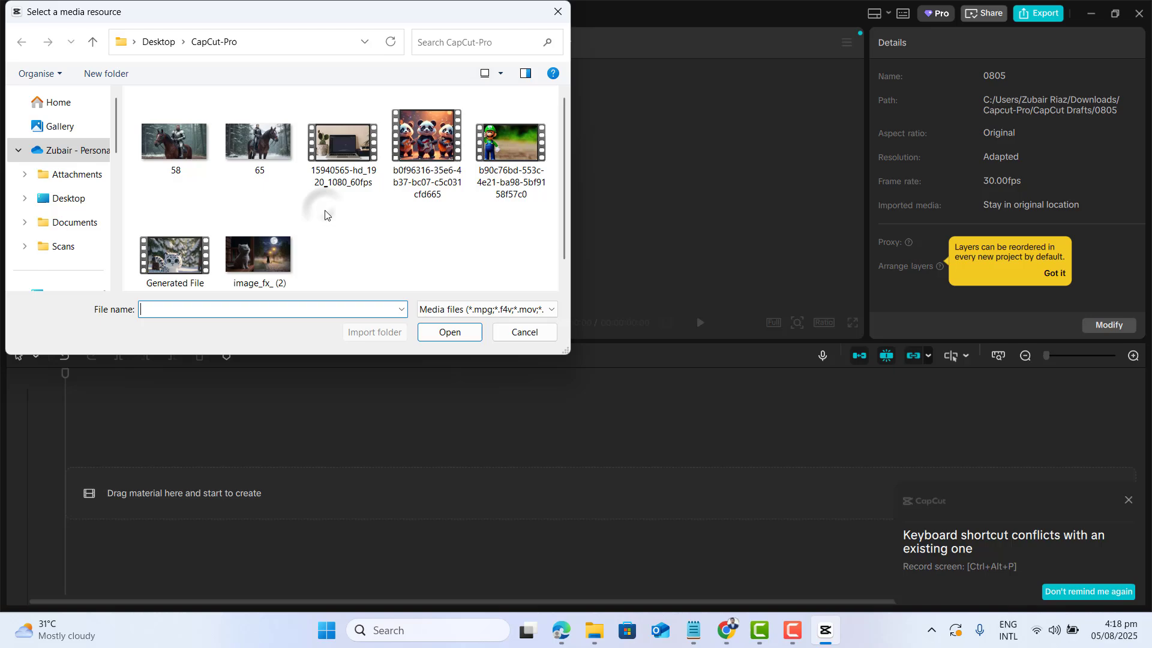
Import the snow leopard video file into the project's media library
left_click(175, 255)
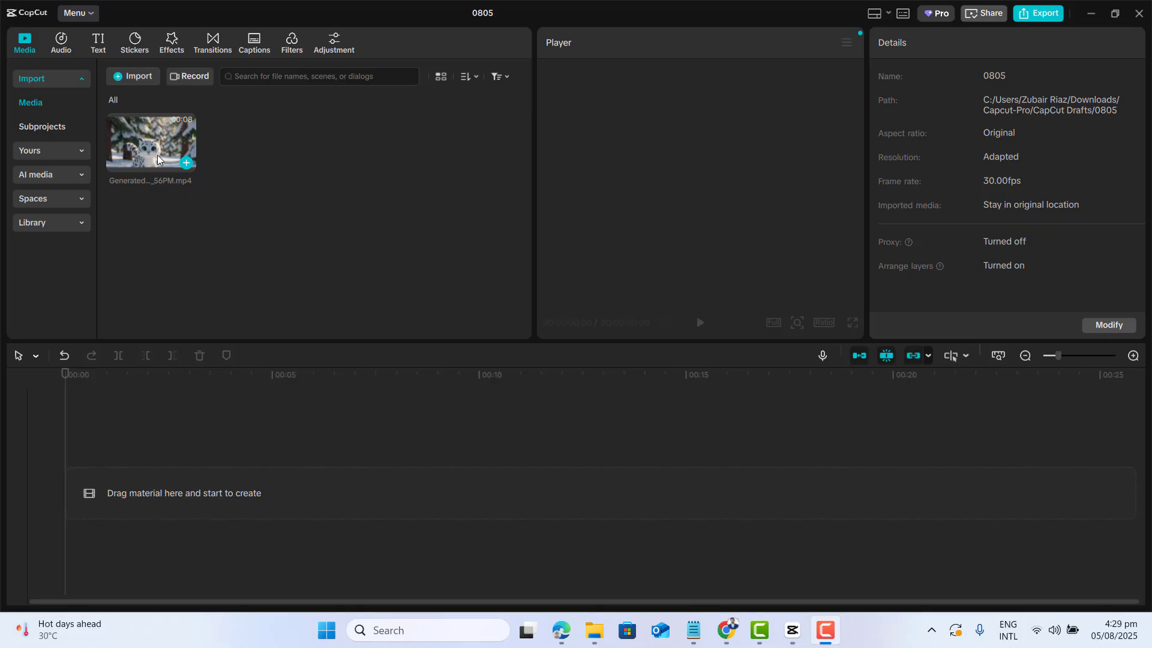
mouse_move(1088, 286)
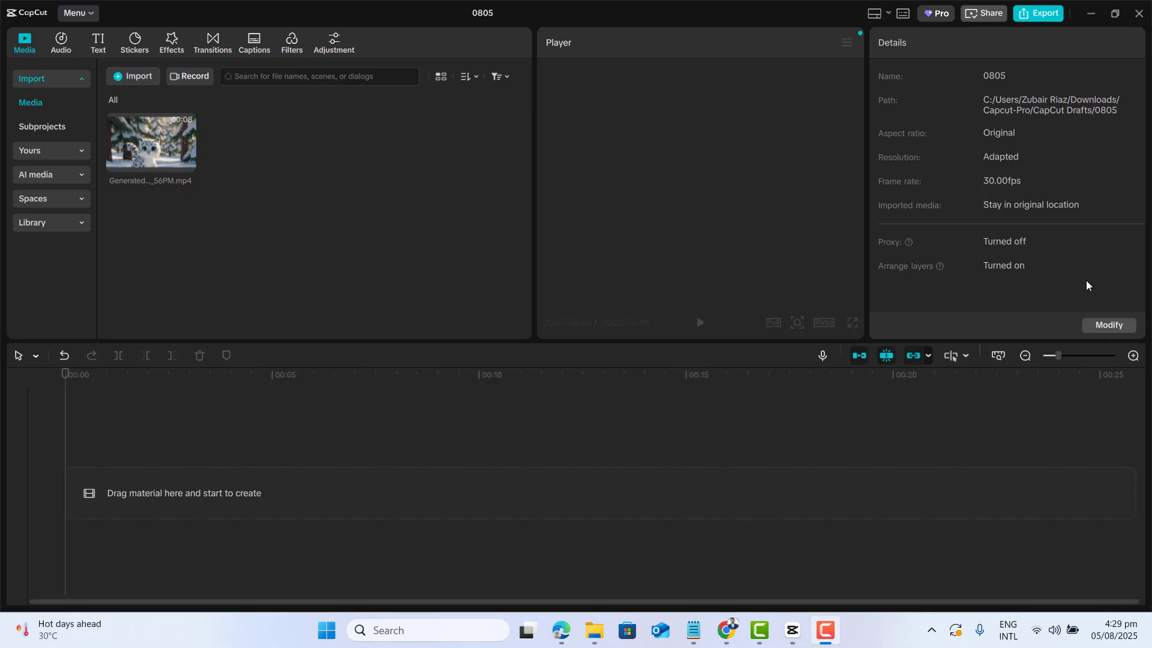
mouse_move(1101, 336)
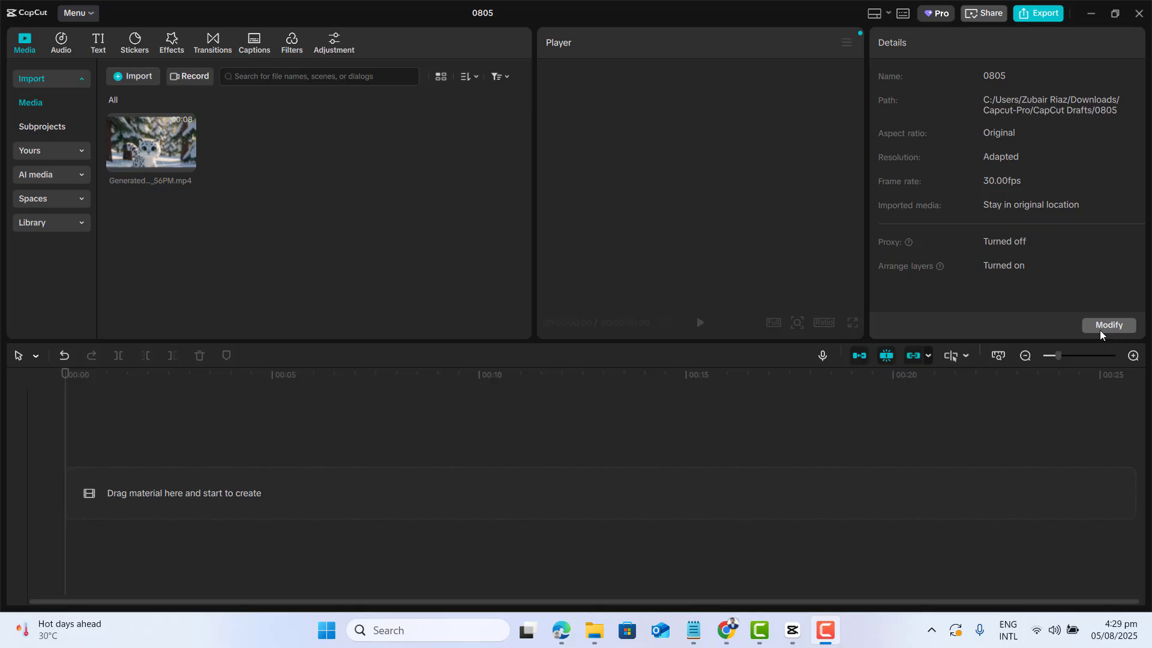
Modify project settings to custom 1920×1080 resolution and 50 fps, then save
left_click(1109, 325)
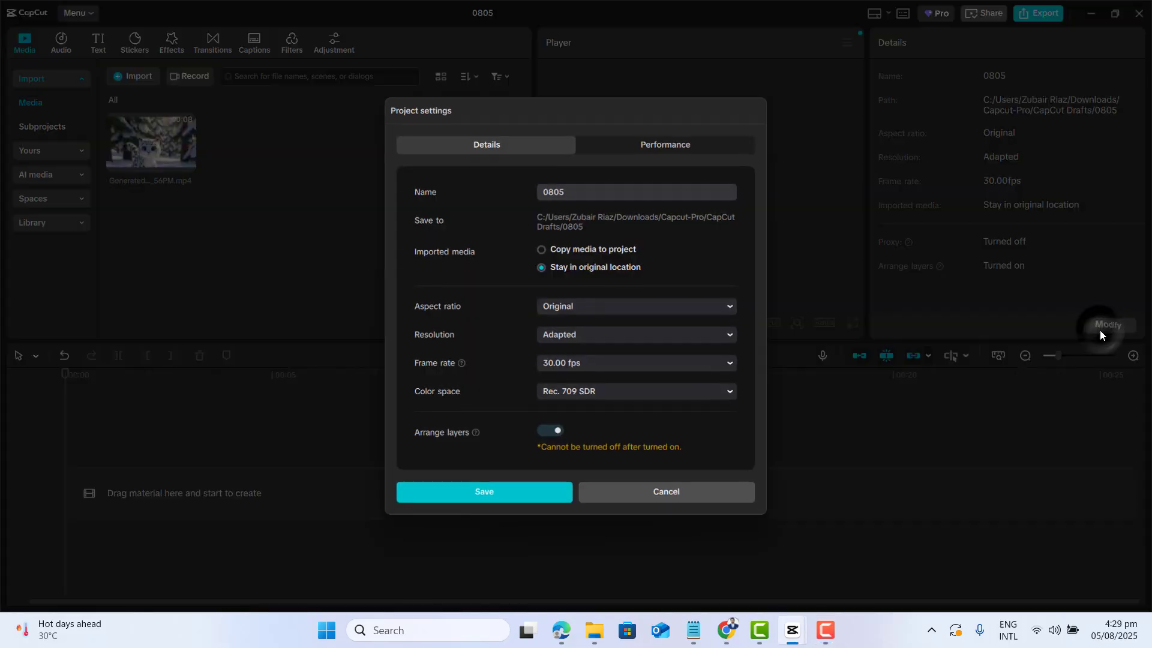
mouse_move(501, 338)
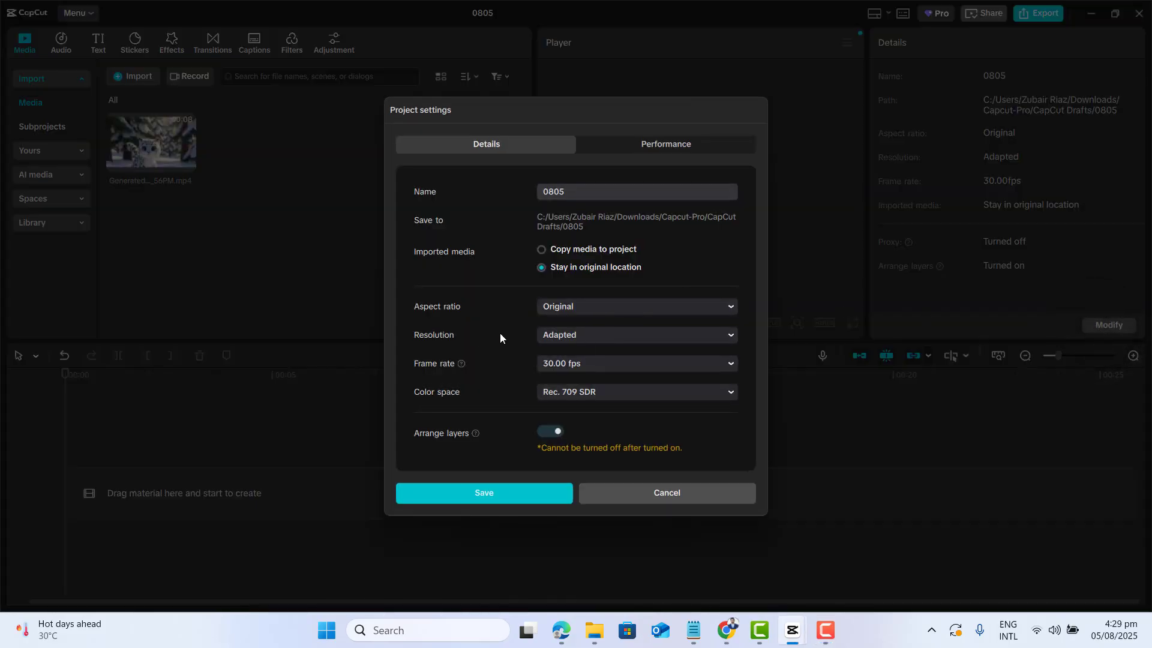
left_click(636, 335)
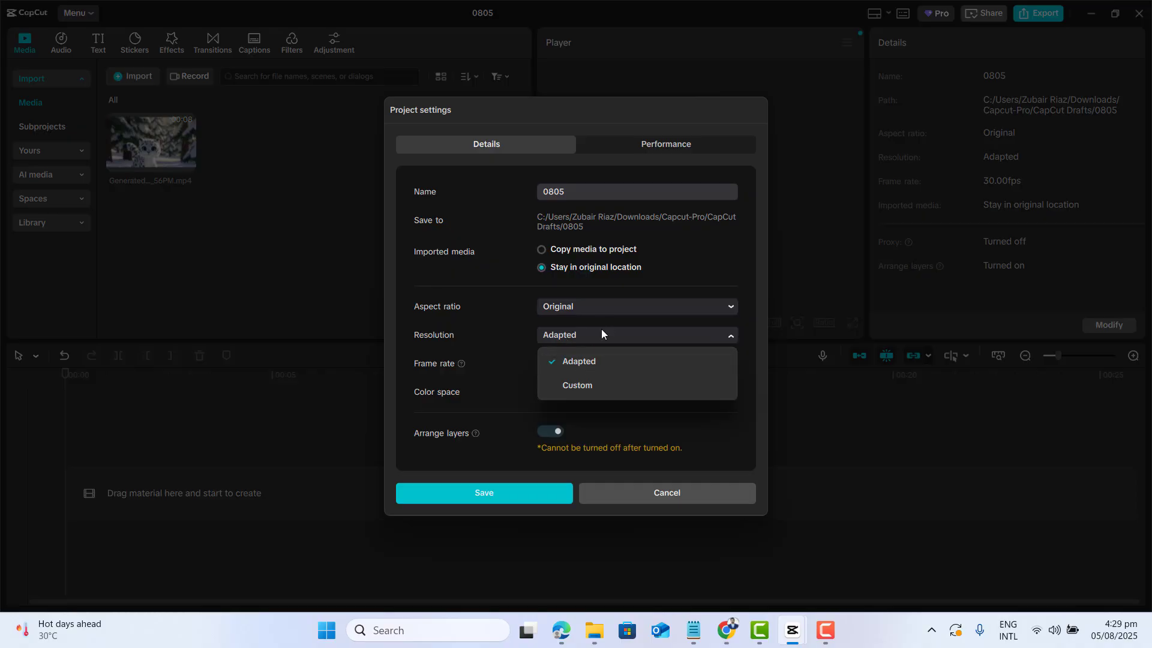
mouse_move(586, 375)
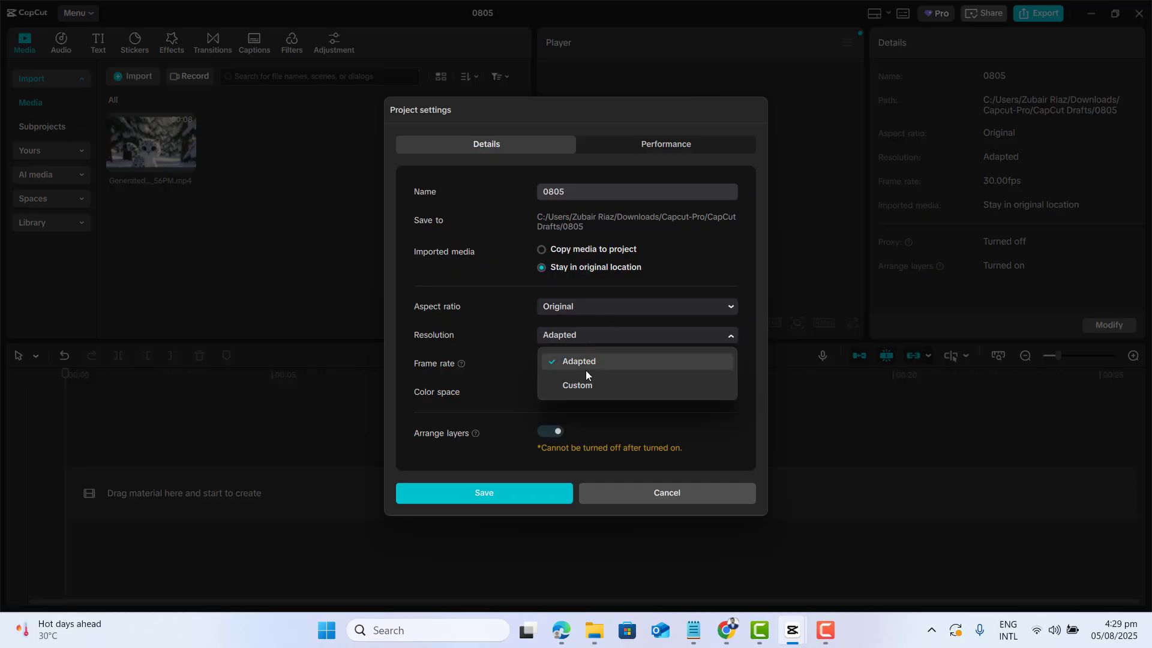
left_click(576, 385)
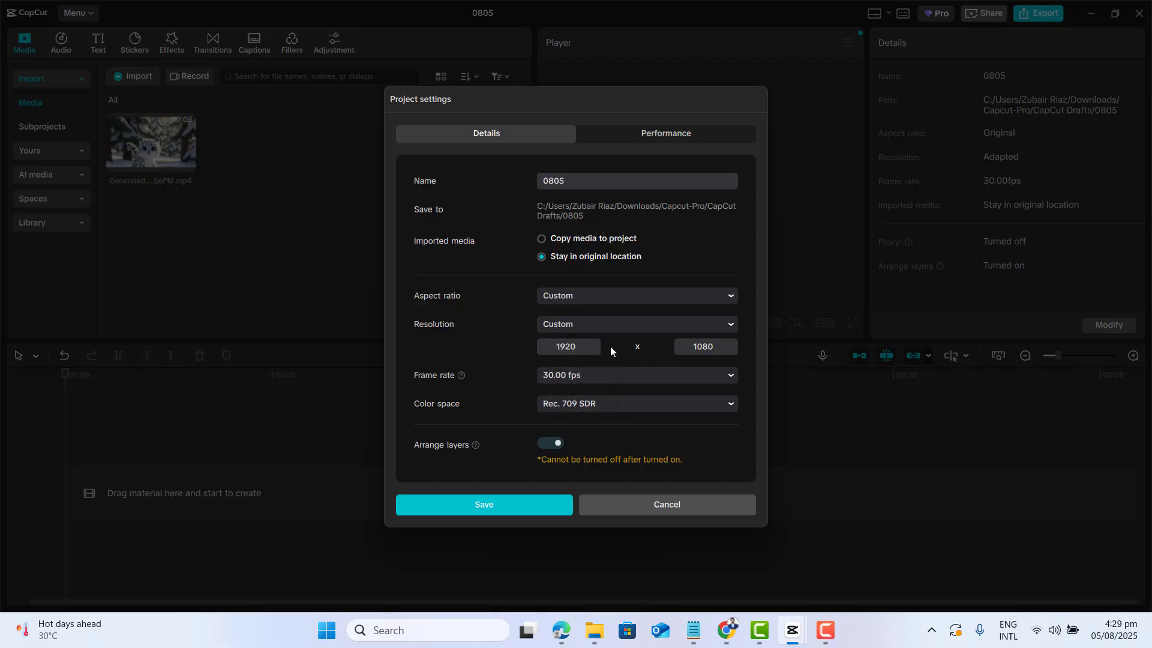
mouse_move(526, 357)
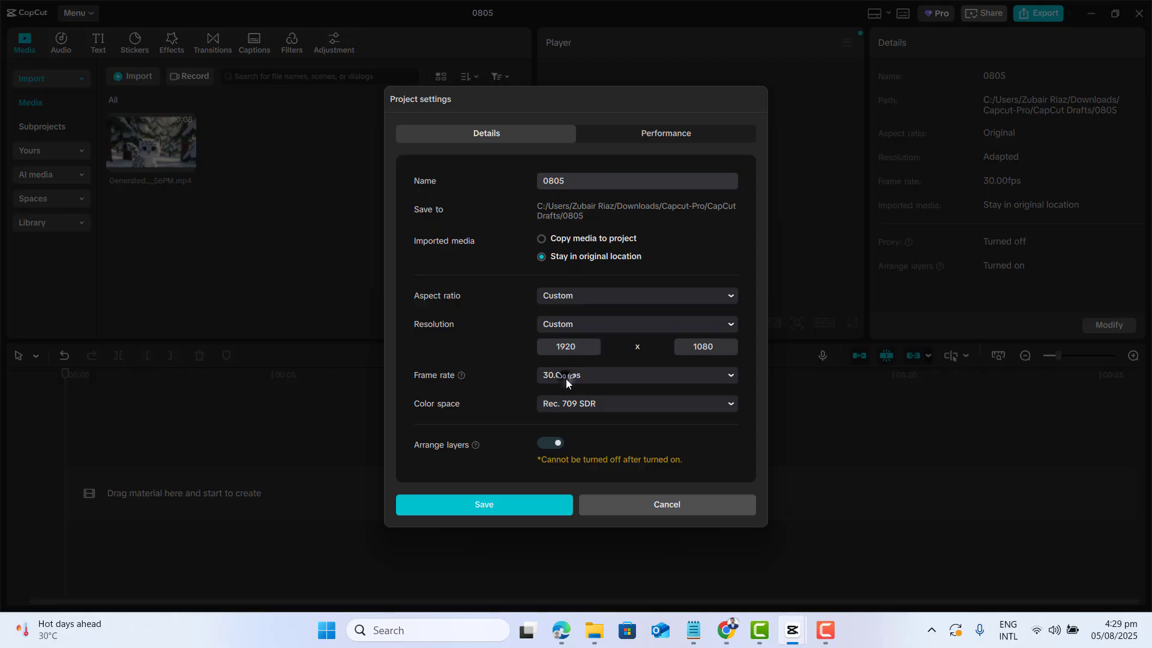
left_click(636, 374)
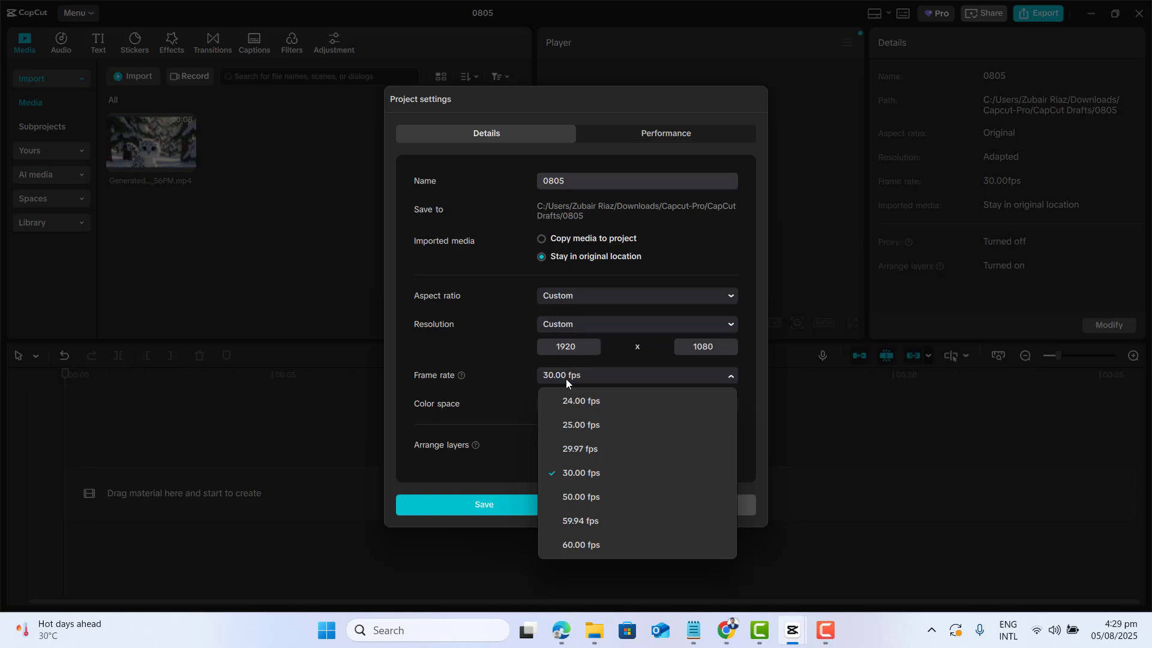
left_click(580, 496)
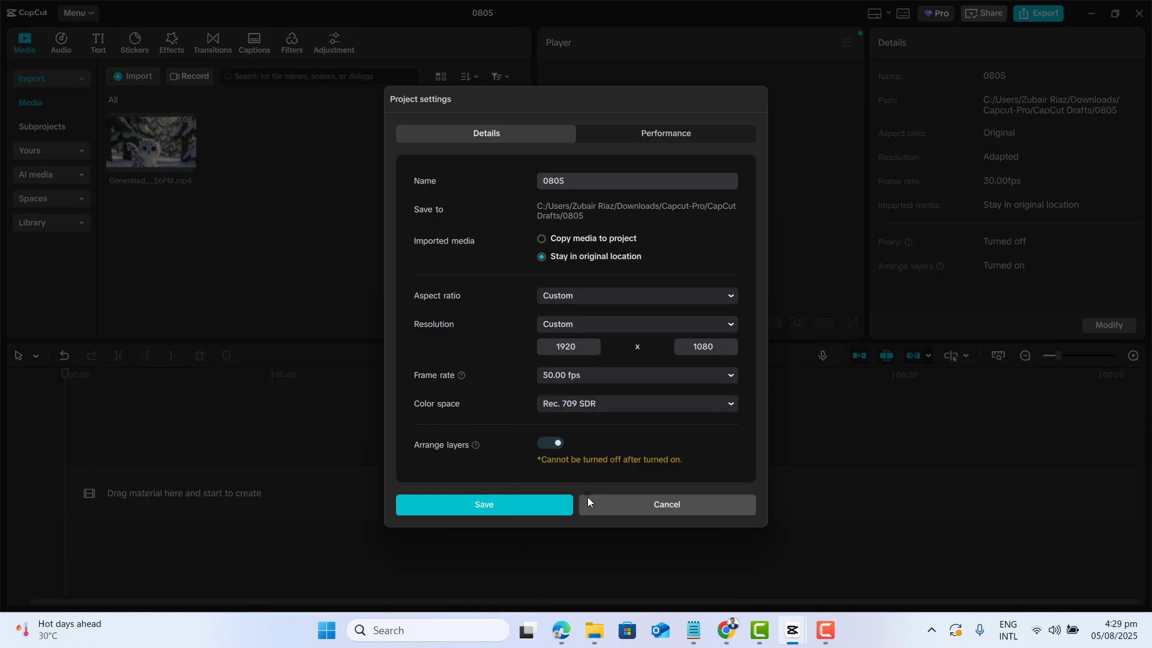
left_click(485, 504)
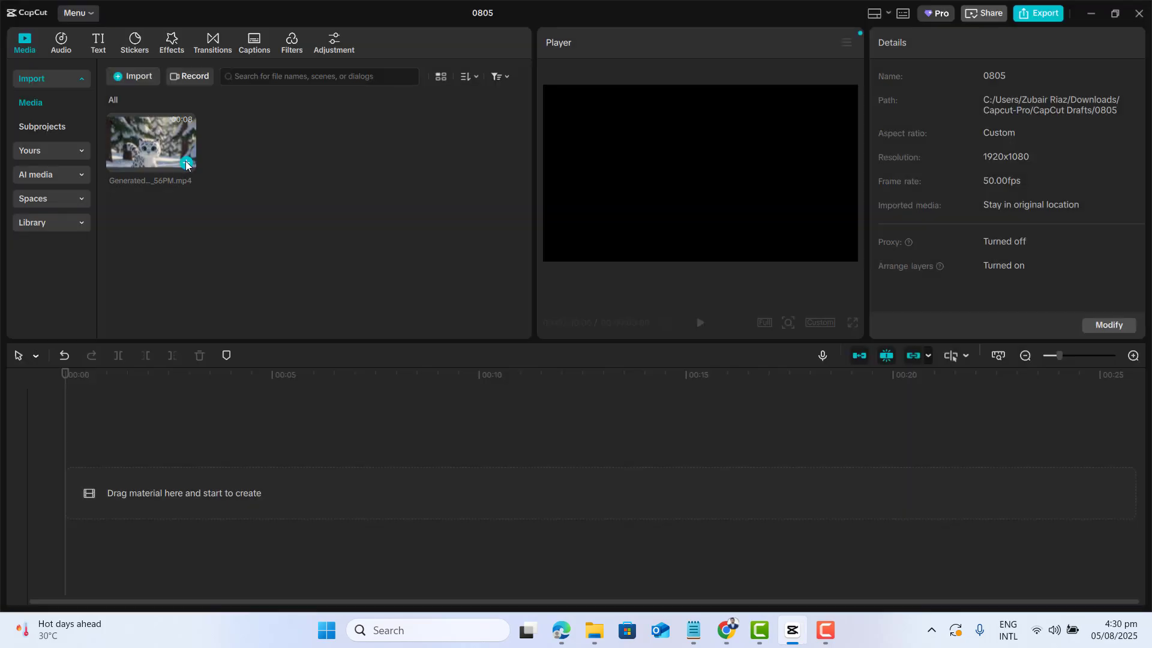
mouse_move(186, 164)
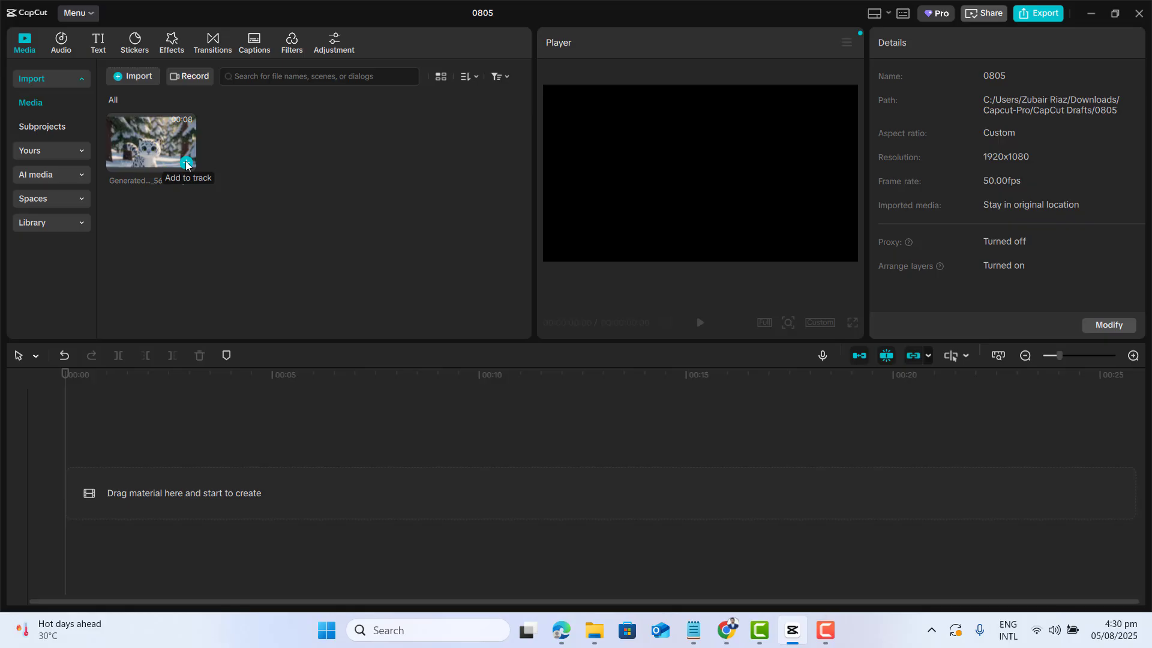
Add the snow leopard clip from the Media panel onto the timeline
left_click(186, 163)
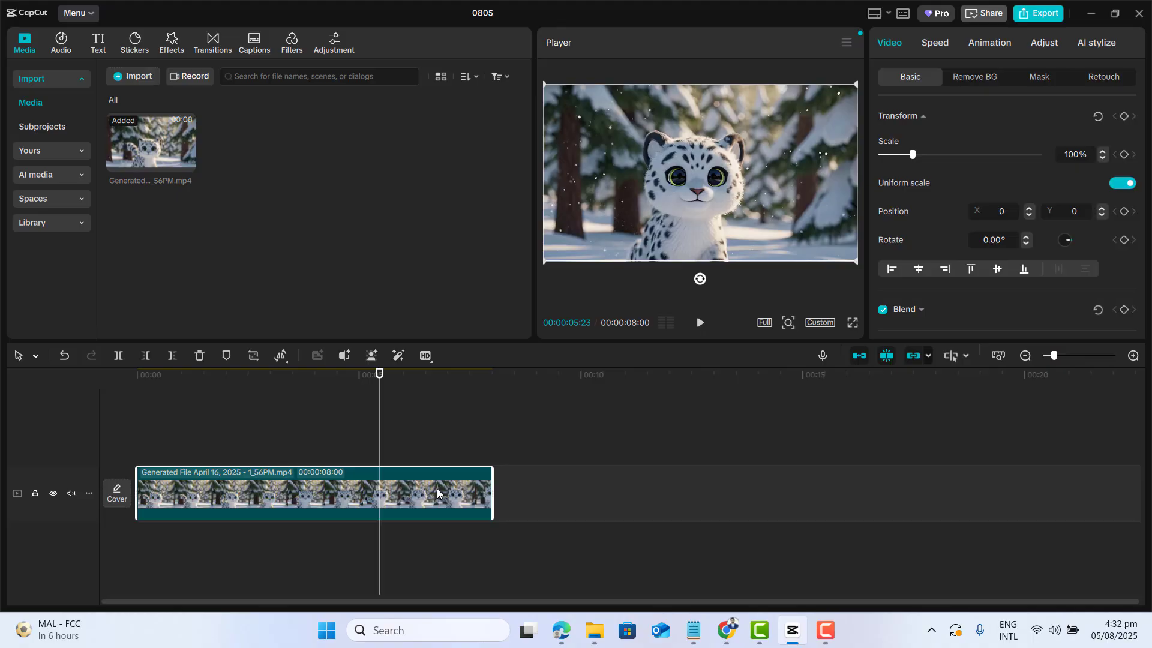
Duplicate the snow leopard clip so two copies sit back-to-back on the timeline
key("Ctrl+C")
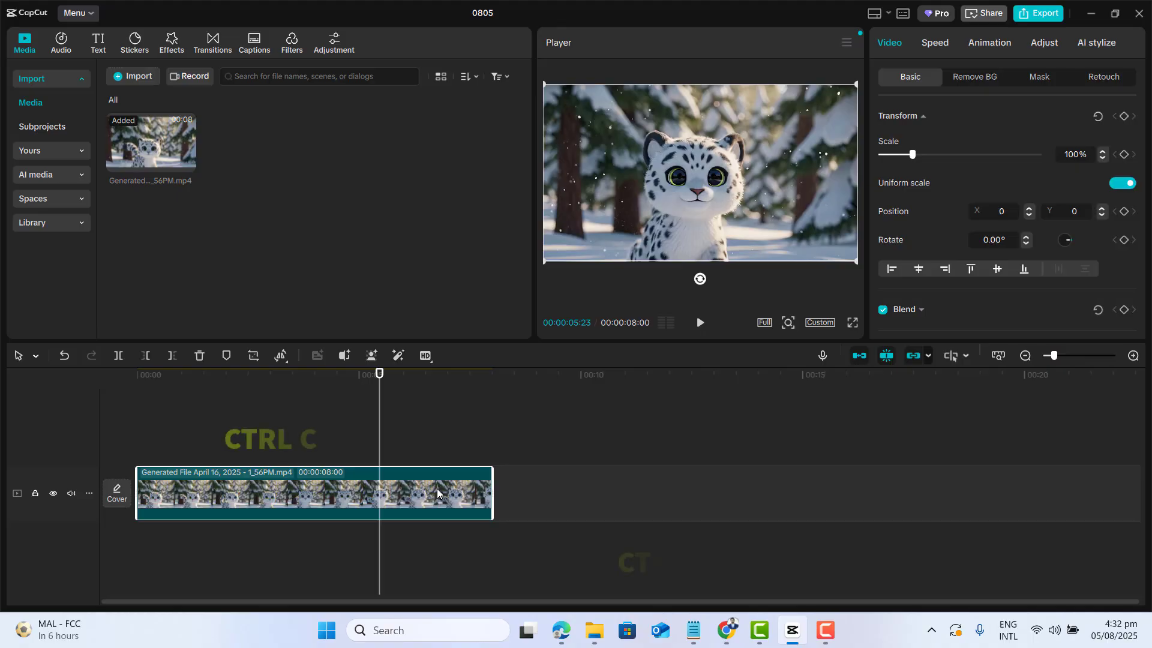
key("ctrl+v")
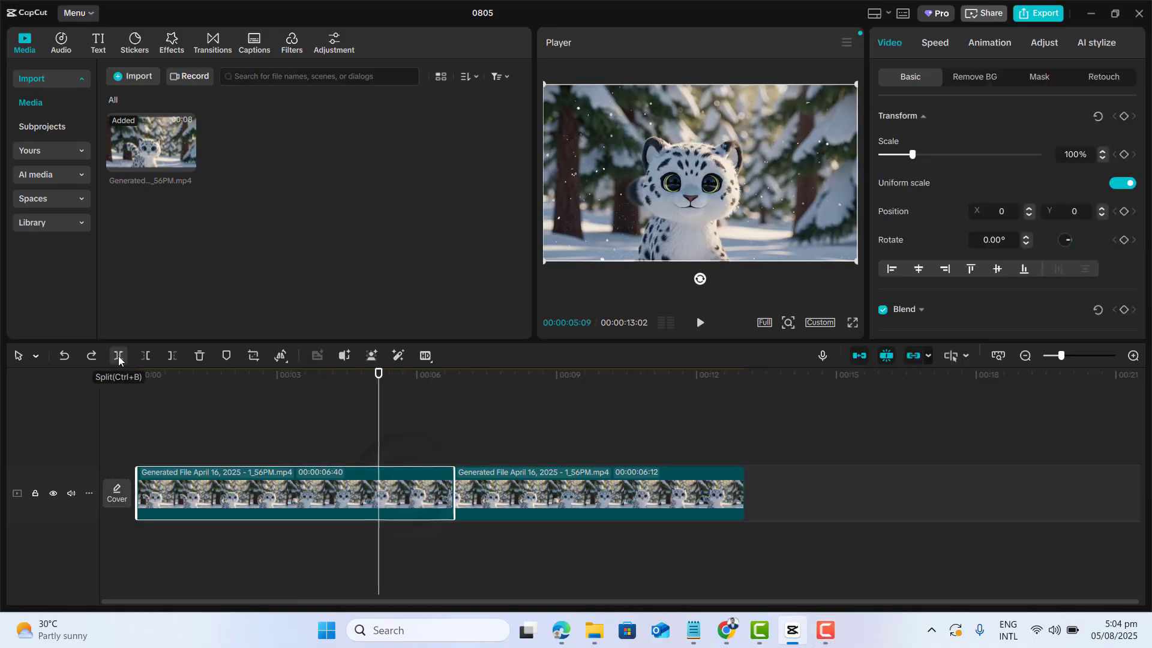
left_click(117, 355)
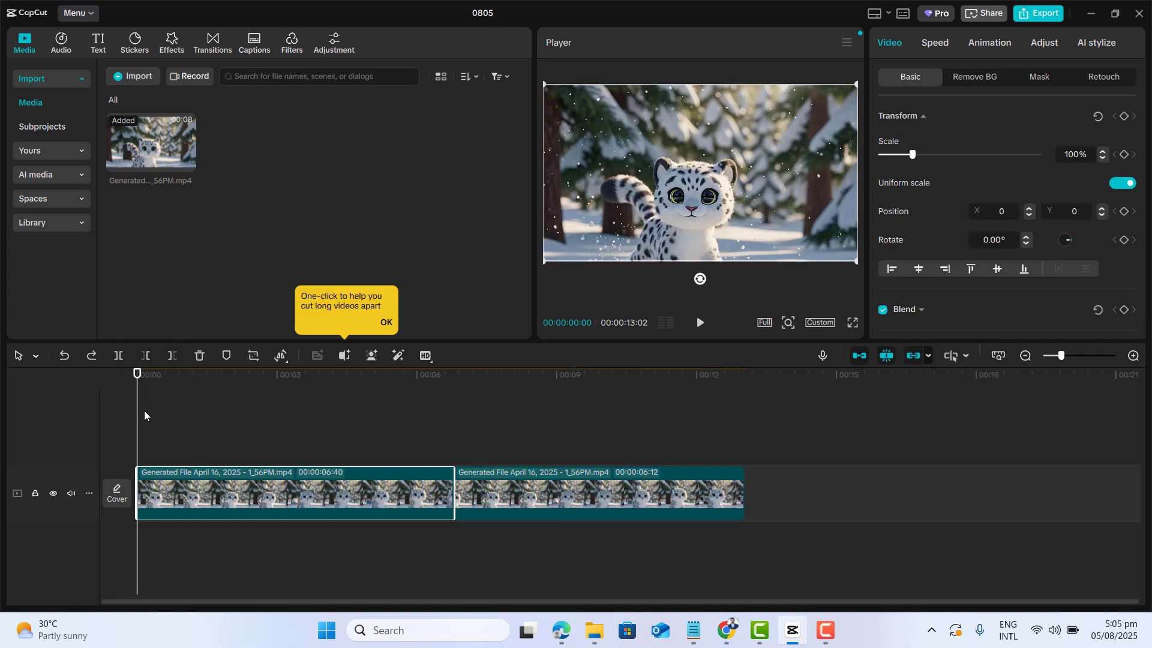
left_click(320, 374)
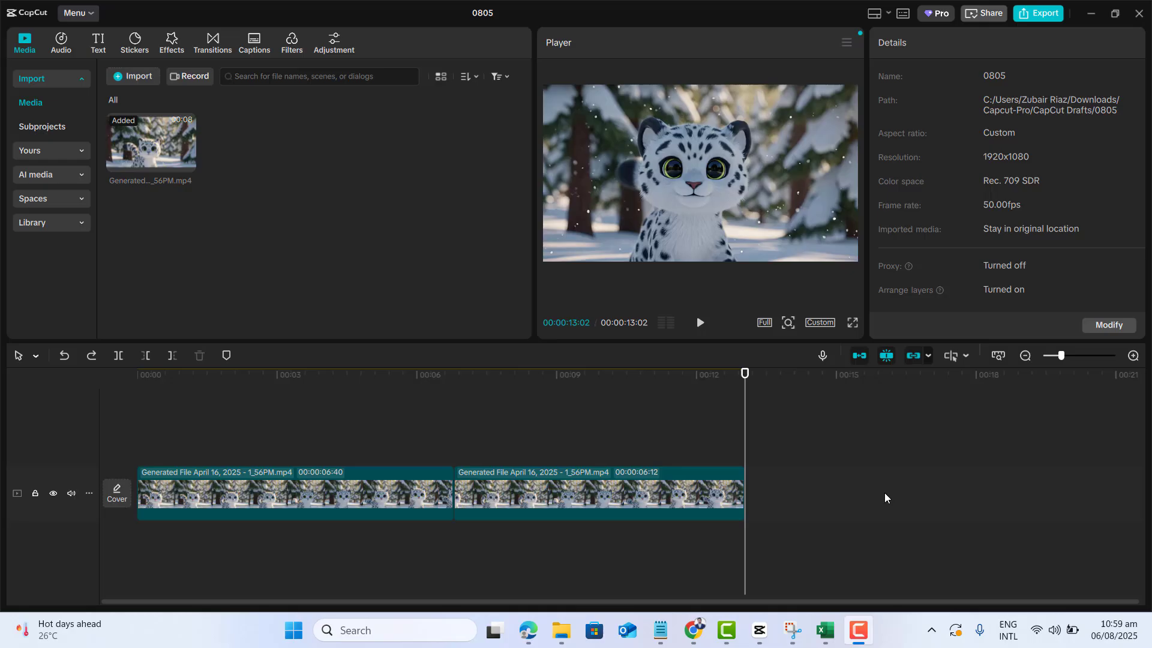
mouse_move(297, 415)
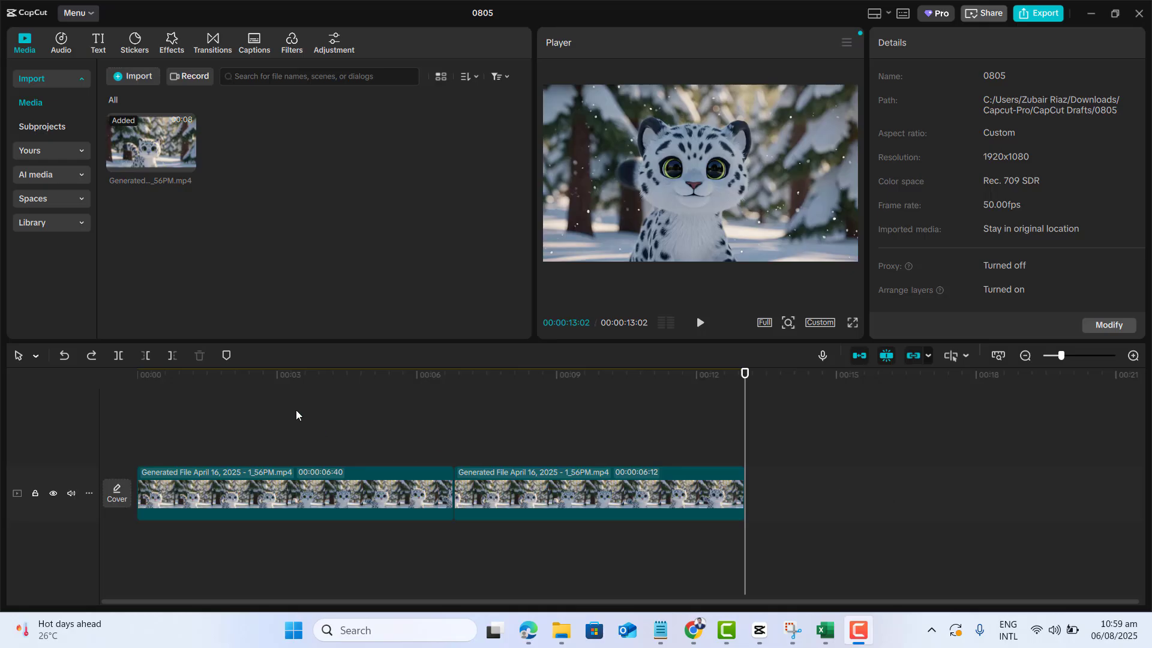
mouse_move(382, 410)
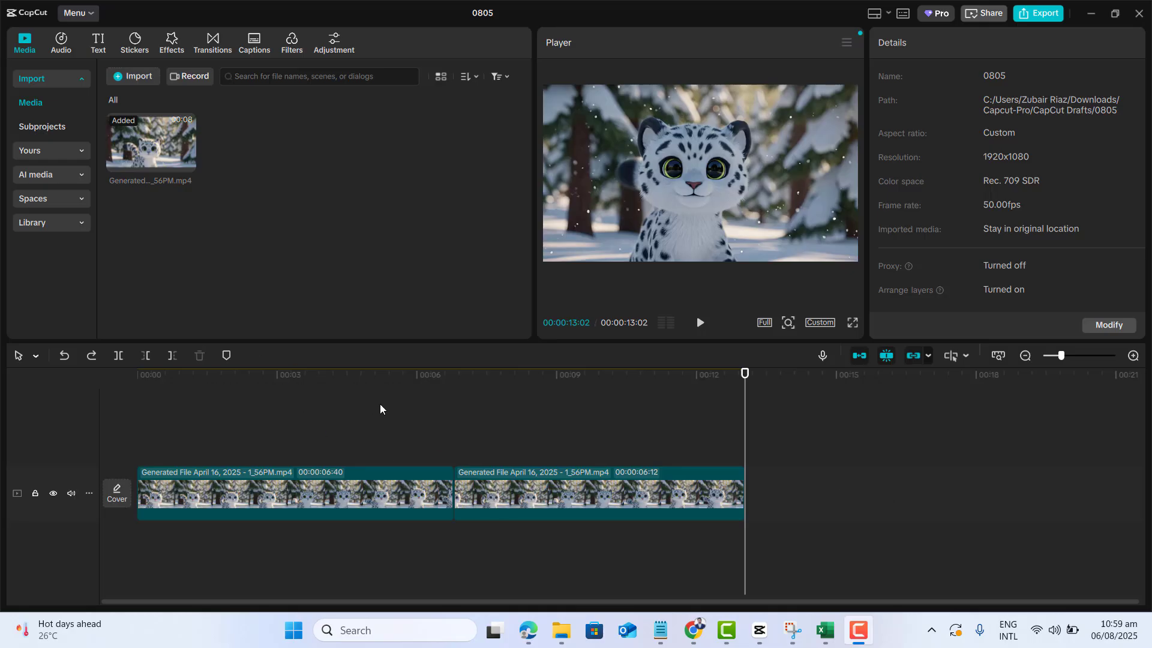
Browse the Transitions library for a transition between the two clips
left_click(213, 37)
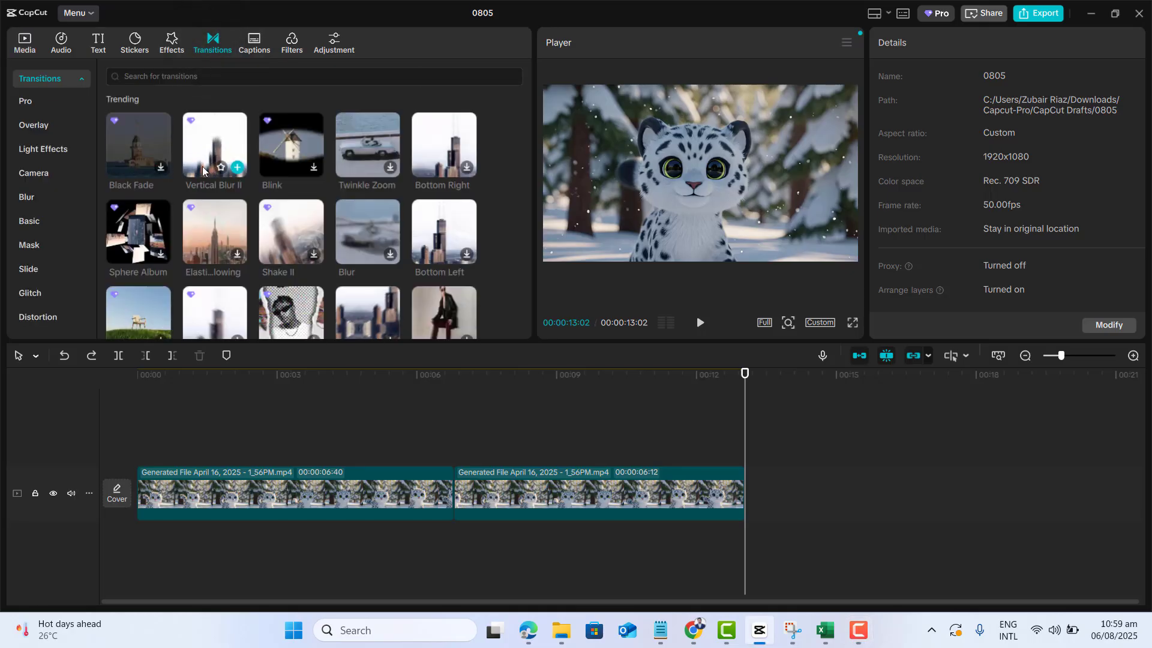
mouse_move(138, 146)
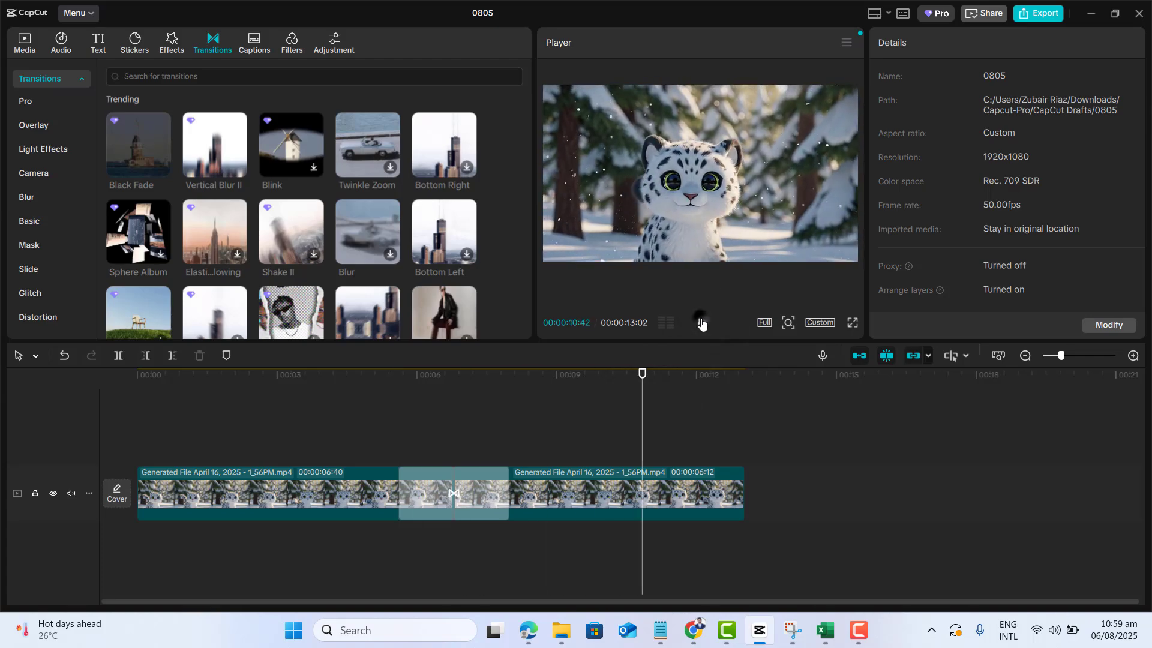
Move the Slide 2 caption to the lower right and colour it red
left_click(99, 41)
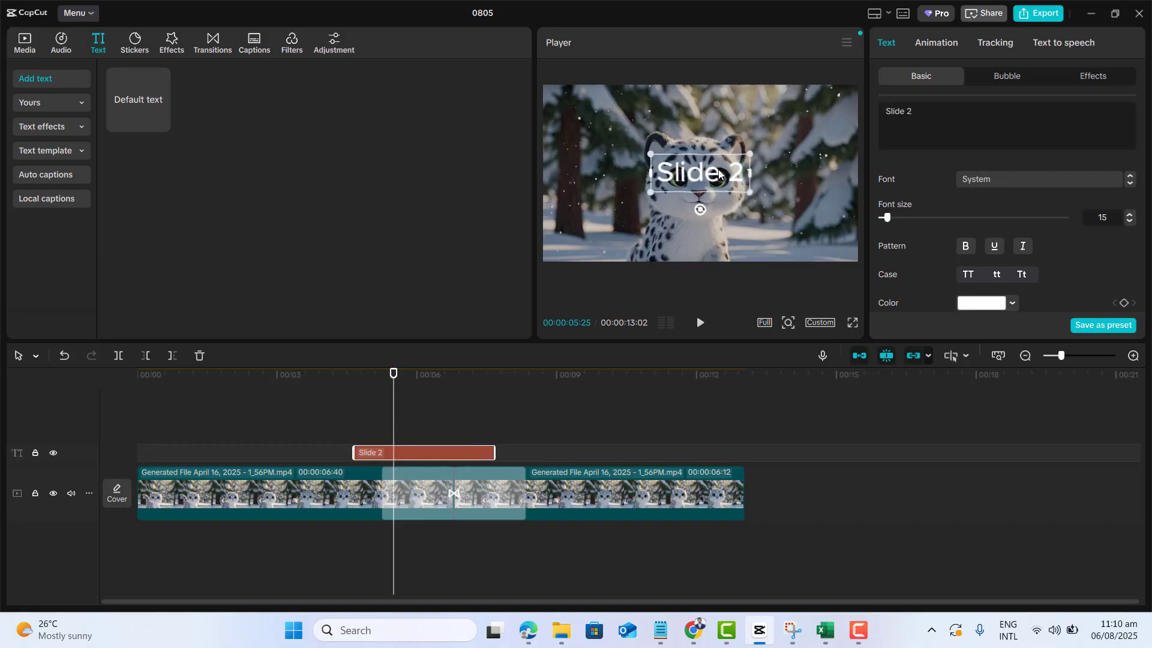
left_click_drag(698, 172, 764, 241)
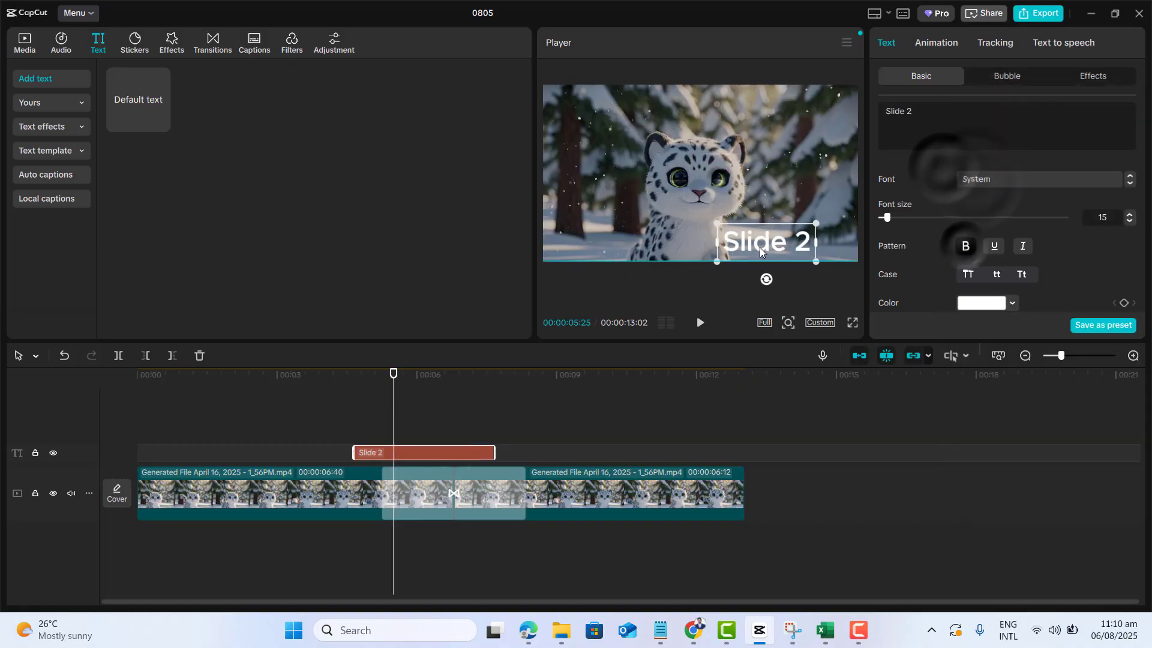
left_click(983, 302)
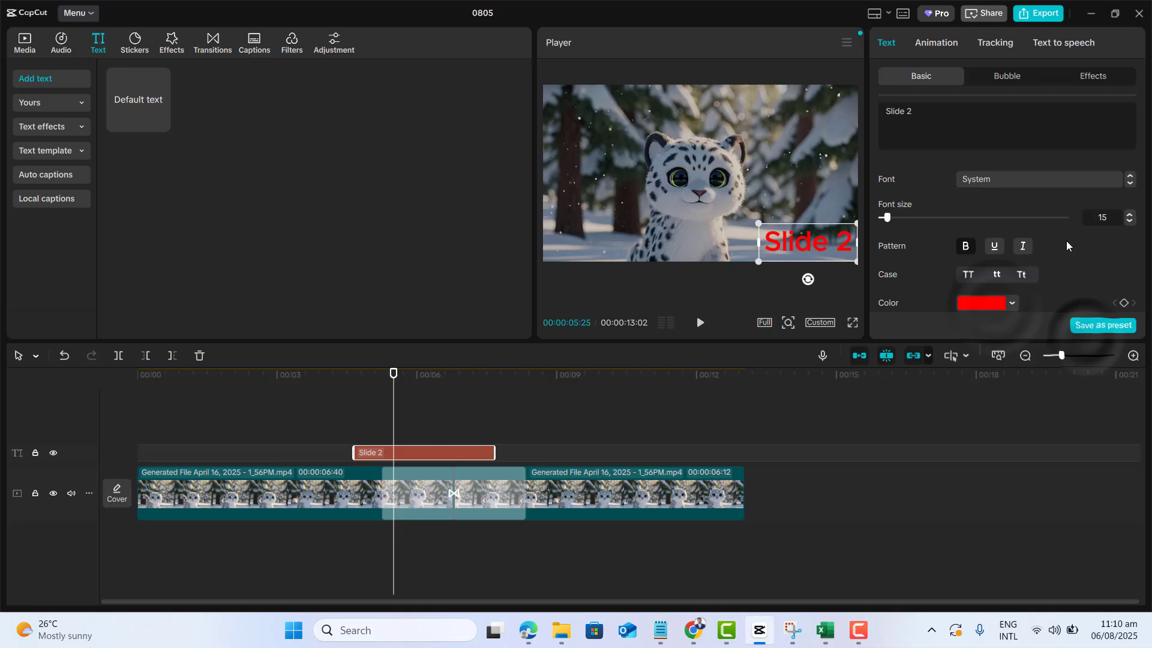
left_click(935, 43)
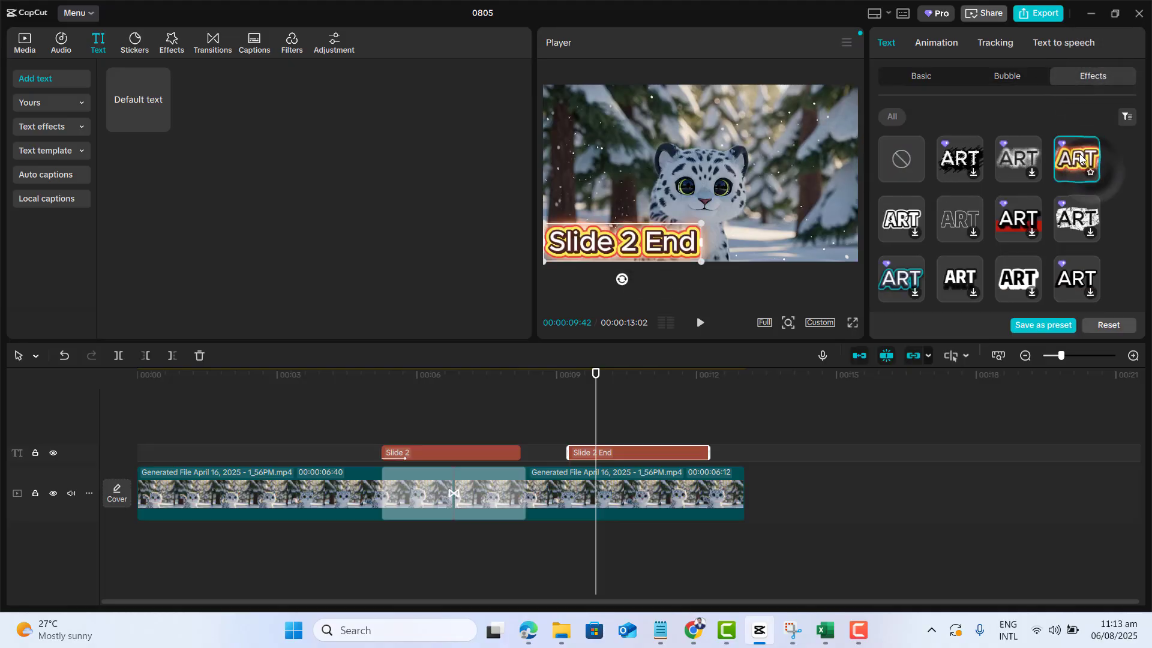
Add a styled Starting Slide caption and try the Subscribe & Enjoy template
left_click(42, 127)
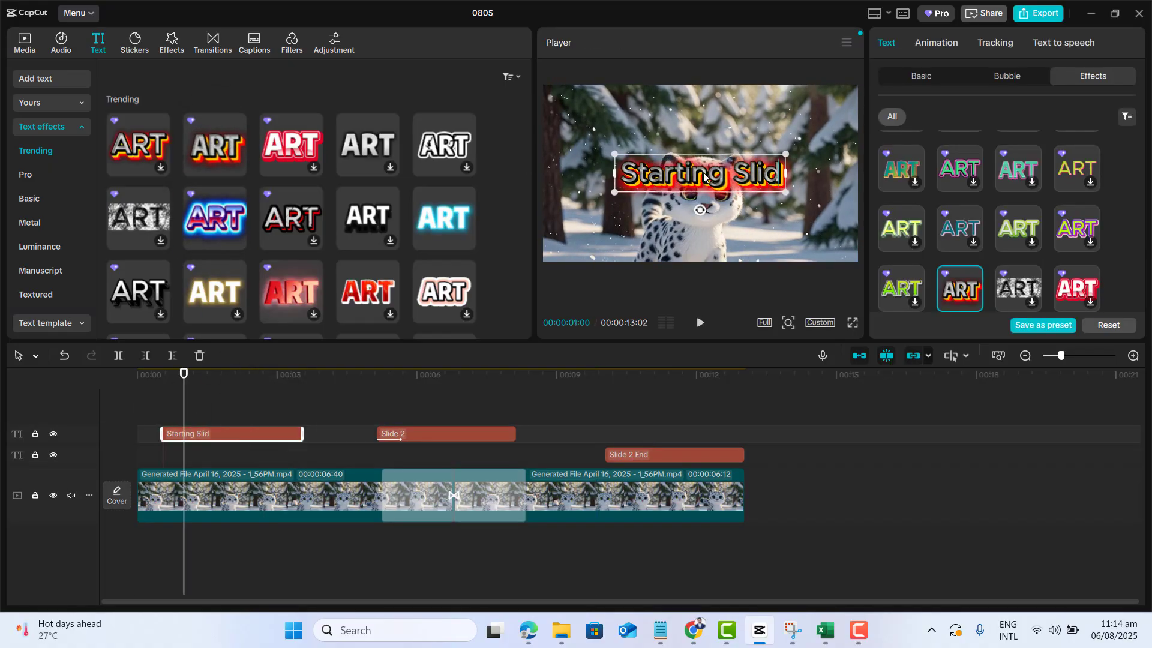
left_click(1006, 76)
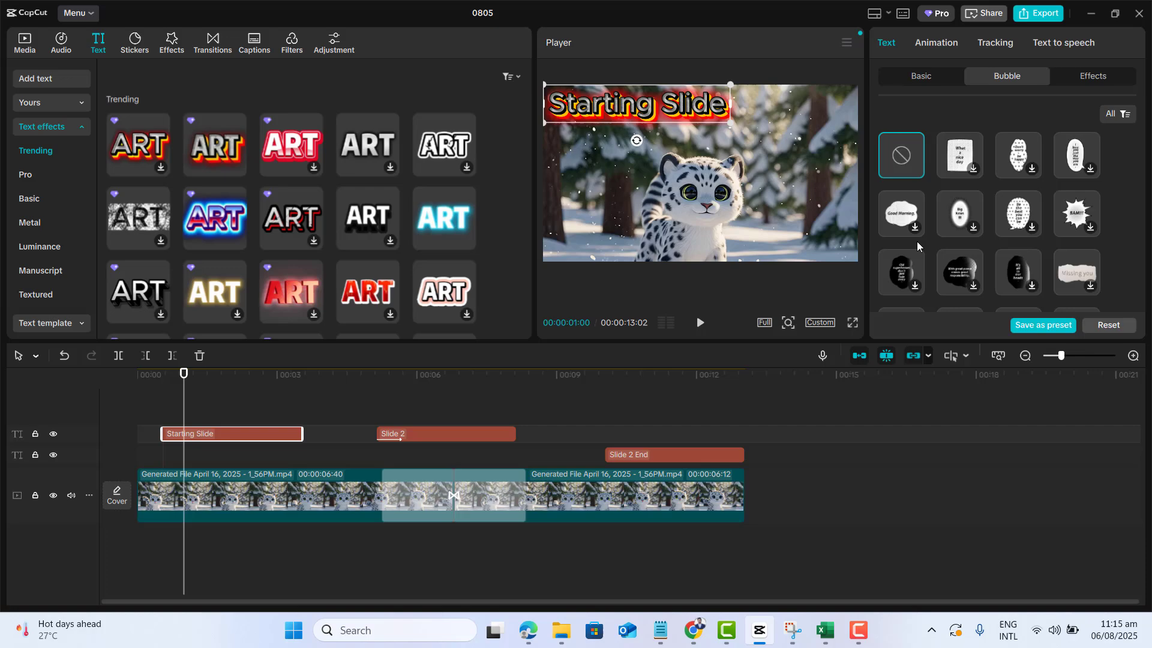
left_click(901, 213)
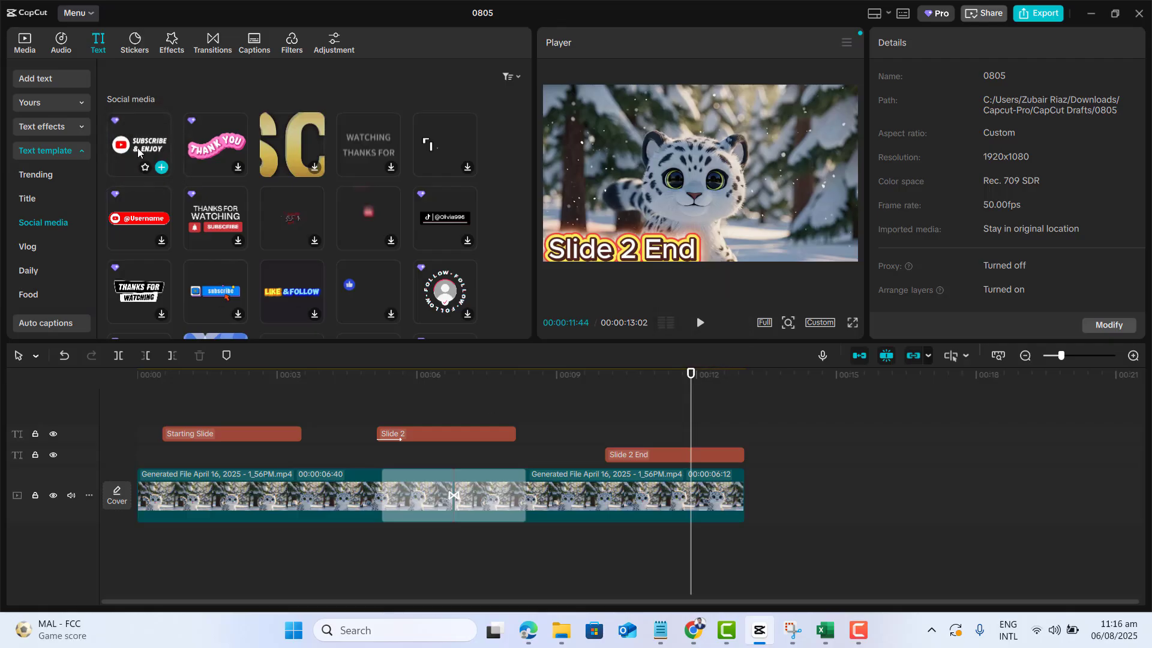
left_click(139, 144)
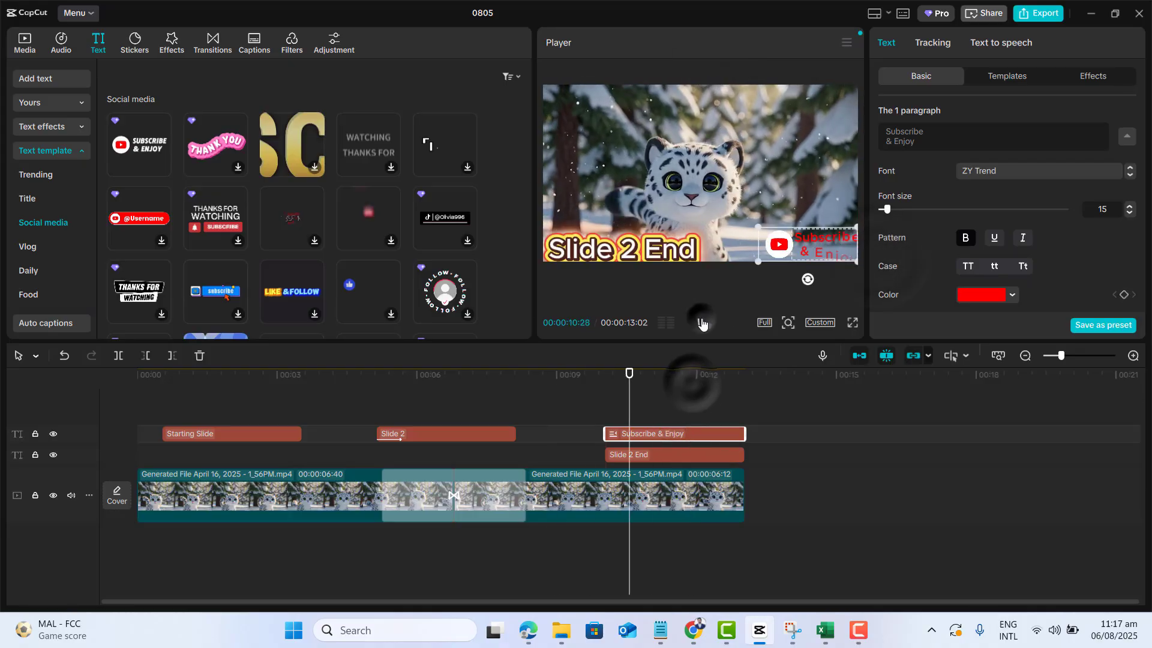
left_click(207, 37)
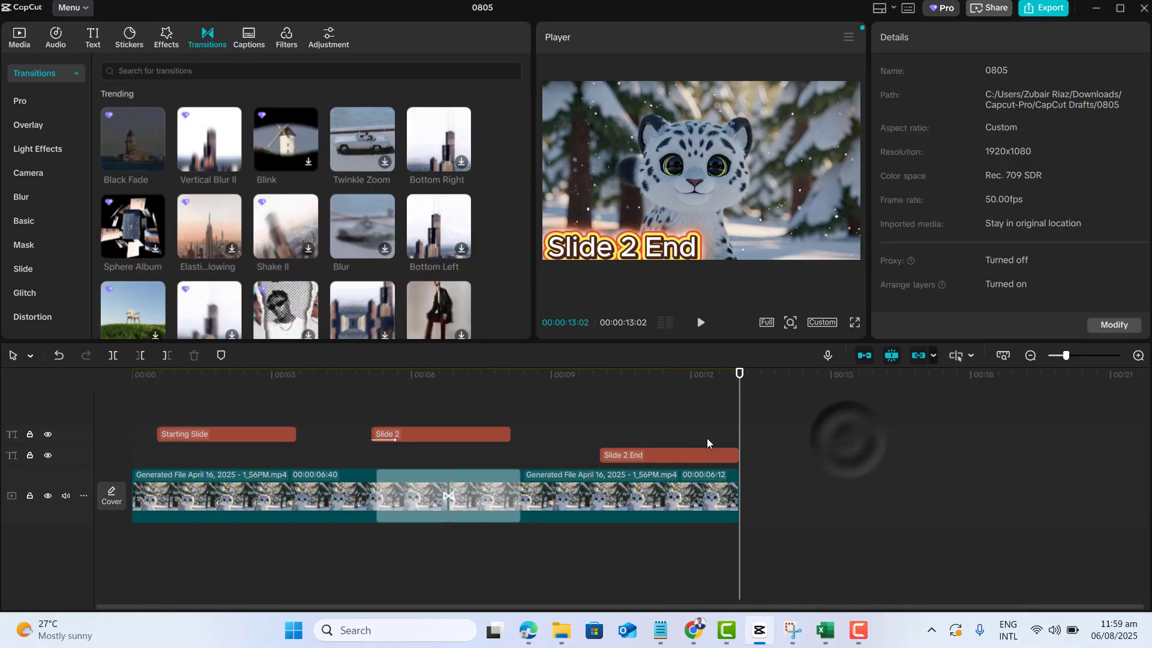
Delete the Slide 2 caption and add the Horizontal Reel effect to the second clip
left_click(440, 434)
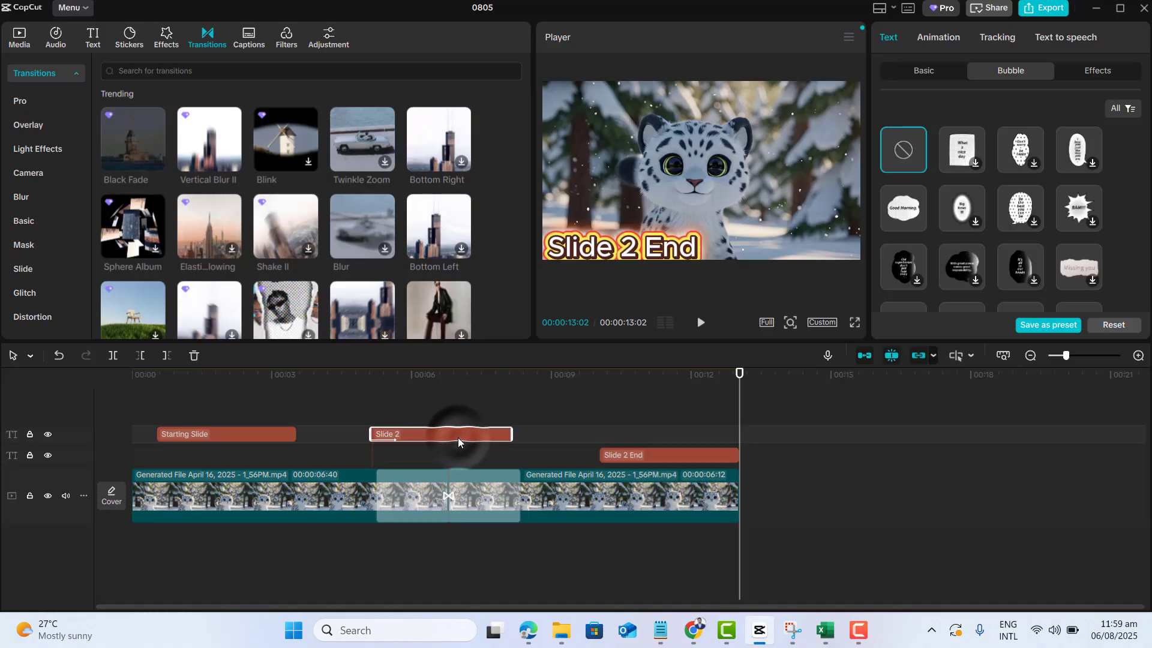
left_click(166, 36)
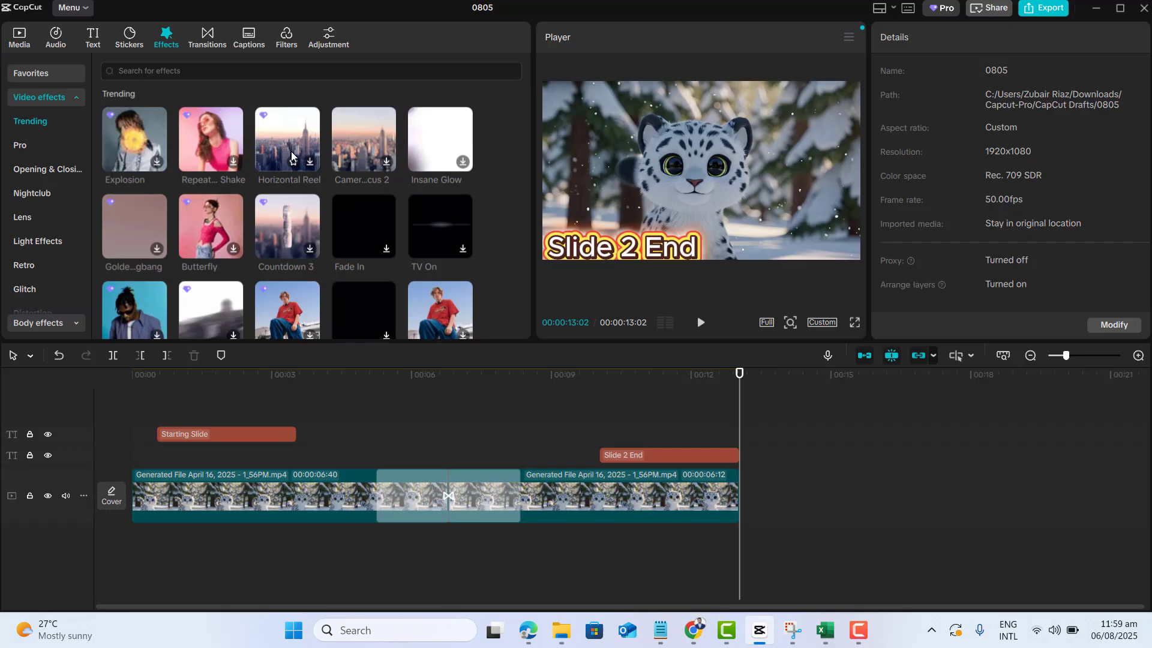
mouse_move(295, 153)
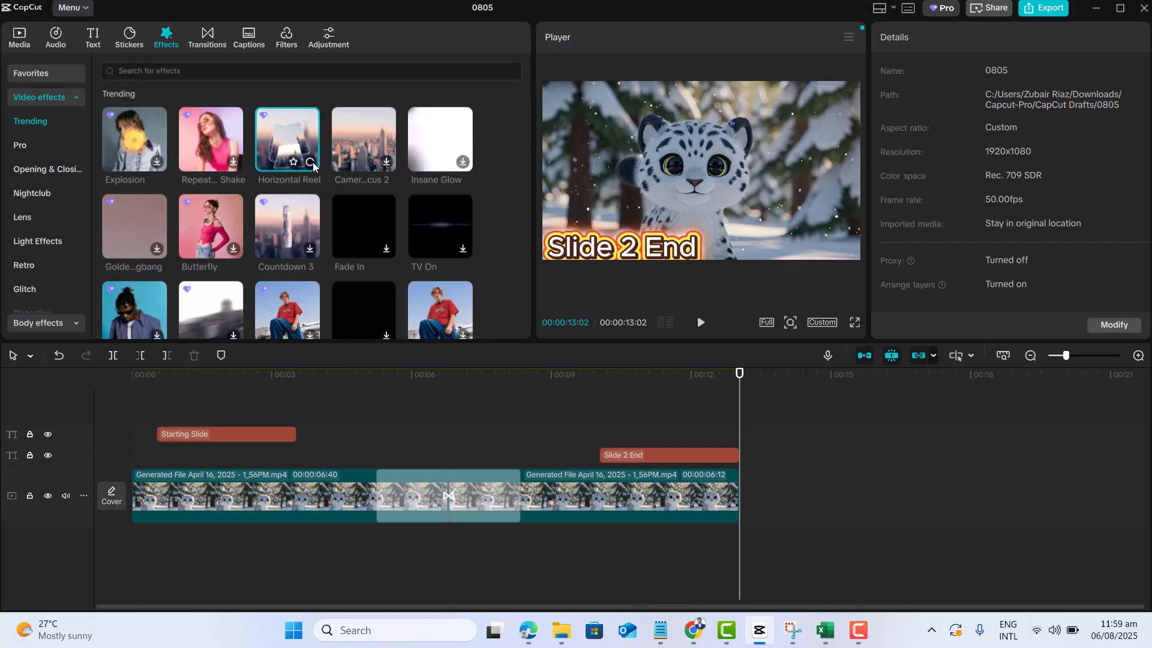
left_click(288, 142)
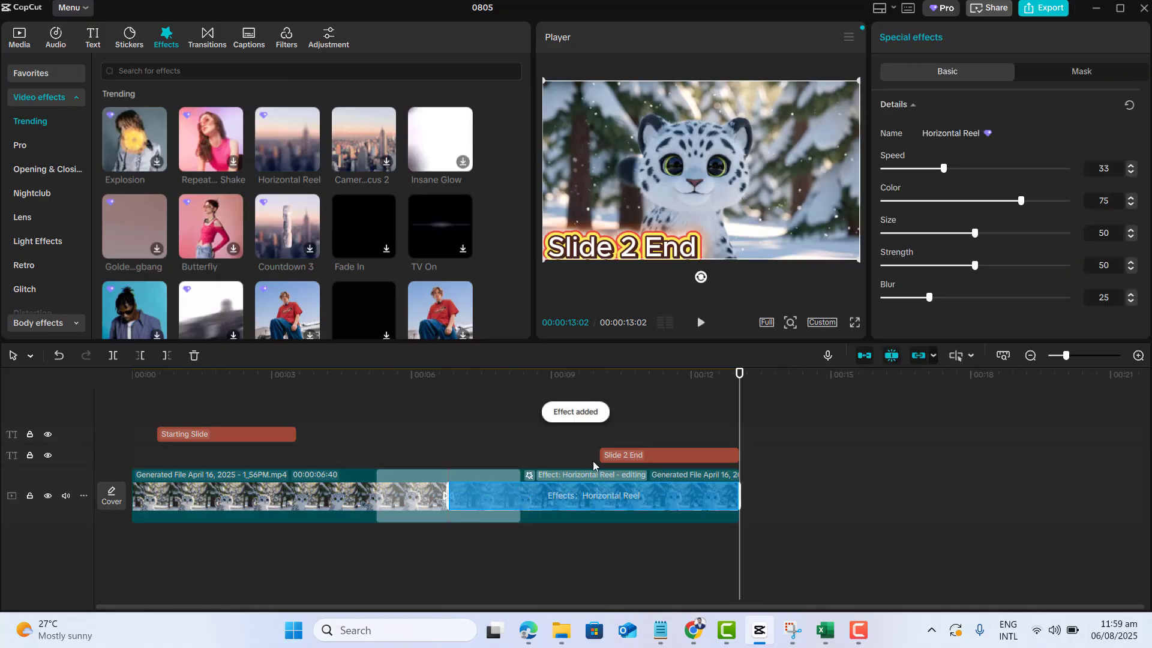
left_click(285, 34)
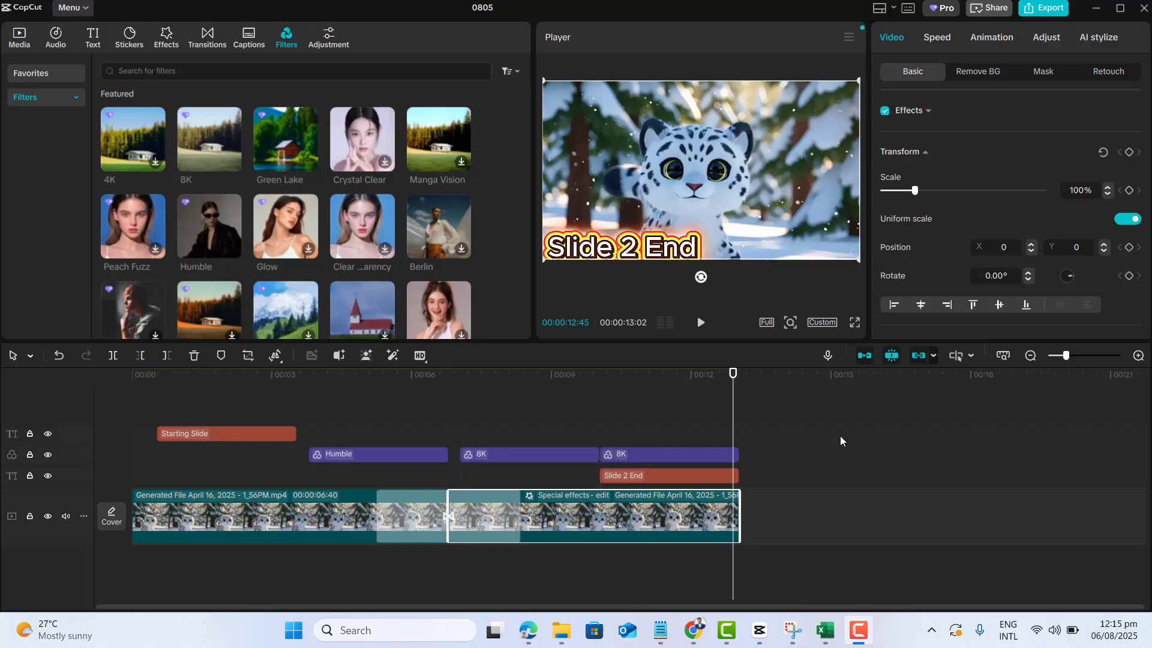
Extract audio from a video file via Audio > Import for the background track
left_click(55, 32)
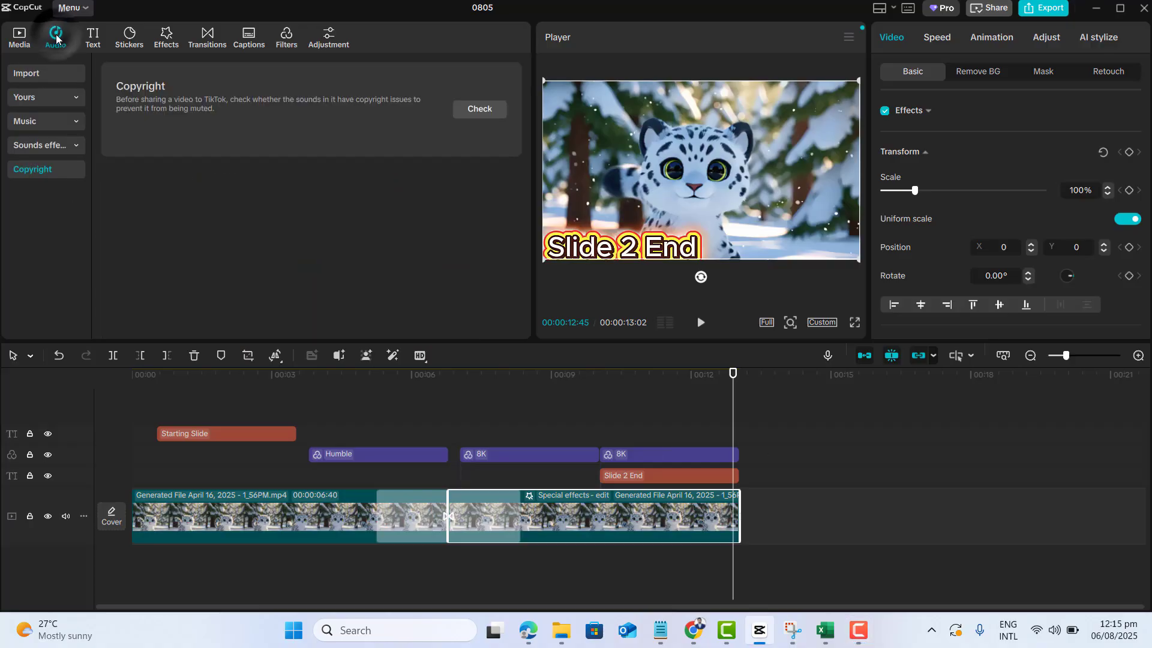
left_click(27, 73)
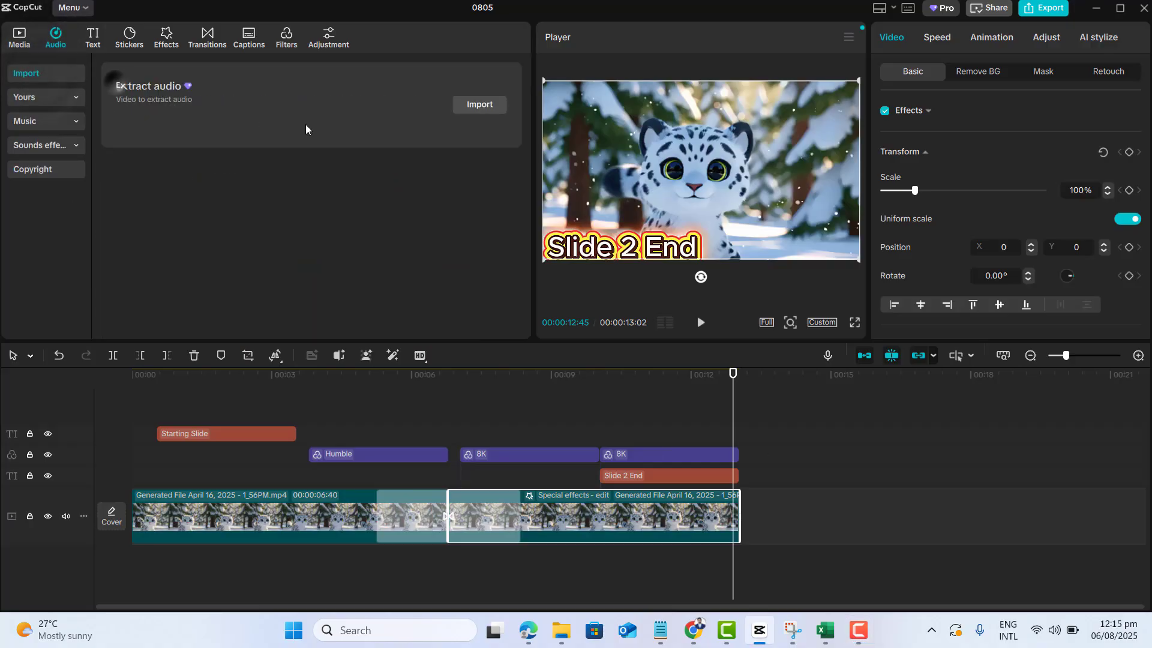
left_click(479, 104)
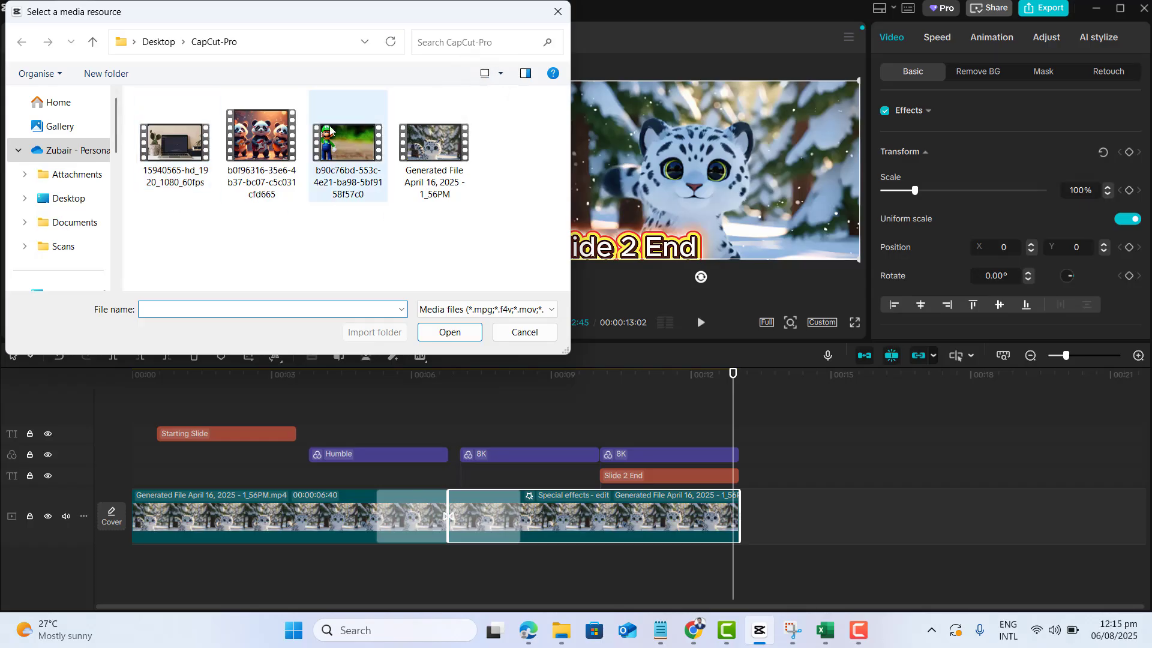
left_click(524, 332)
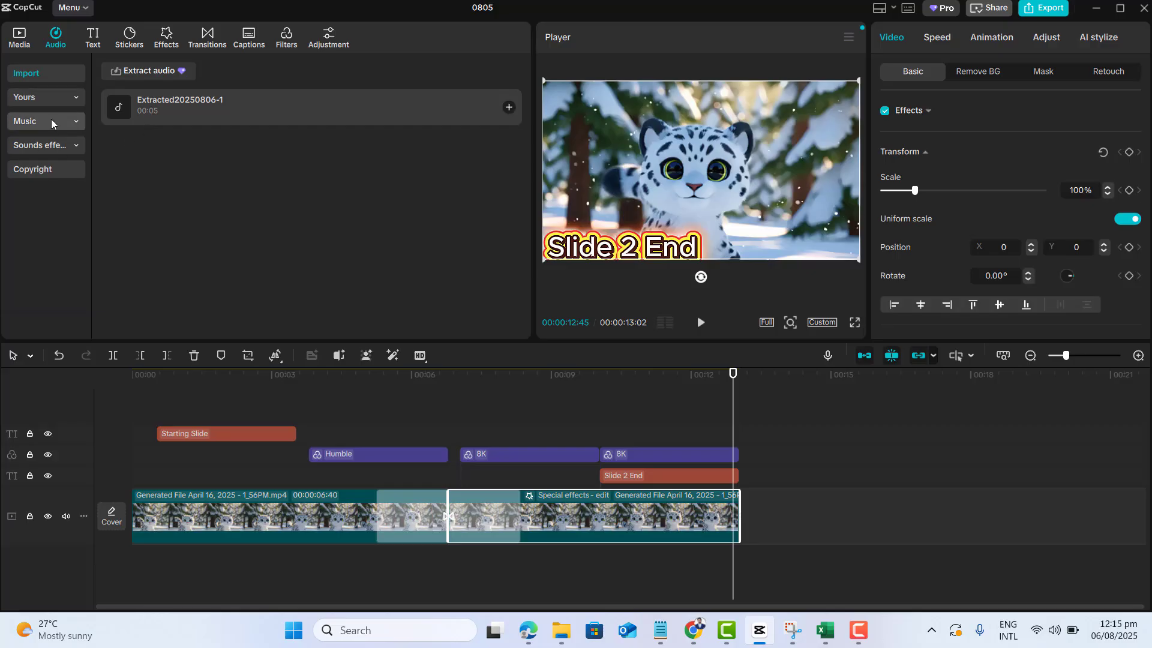
left_click(25, 120)
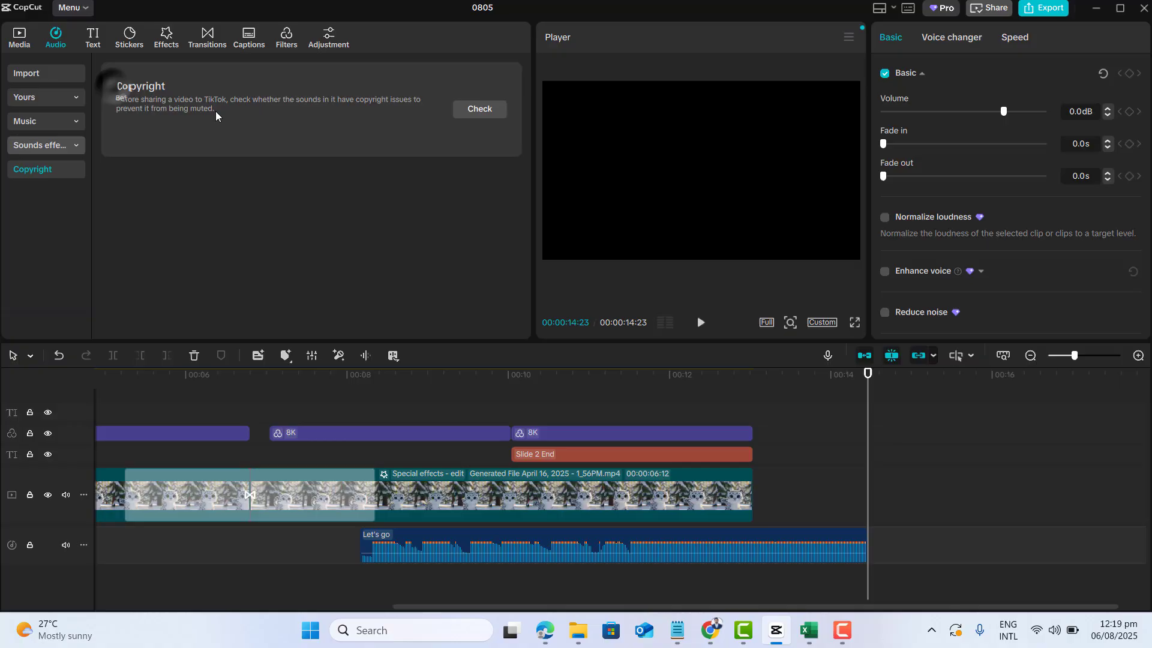
mouse_move(379, 106)
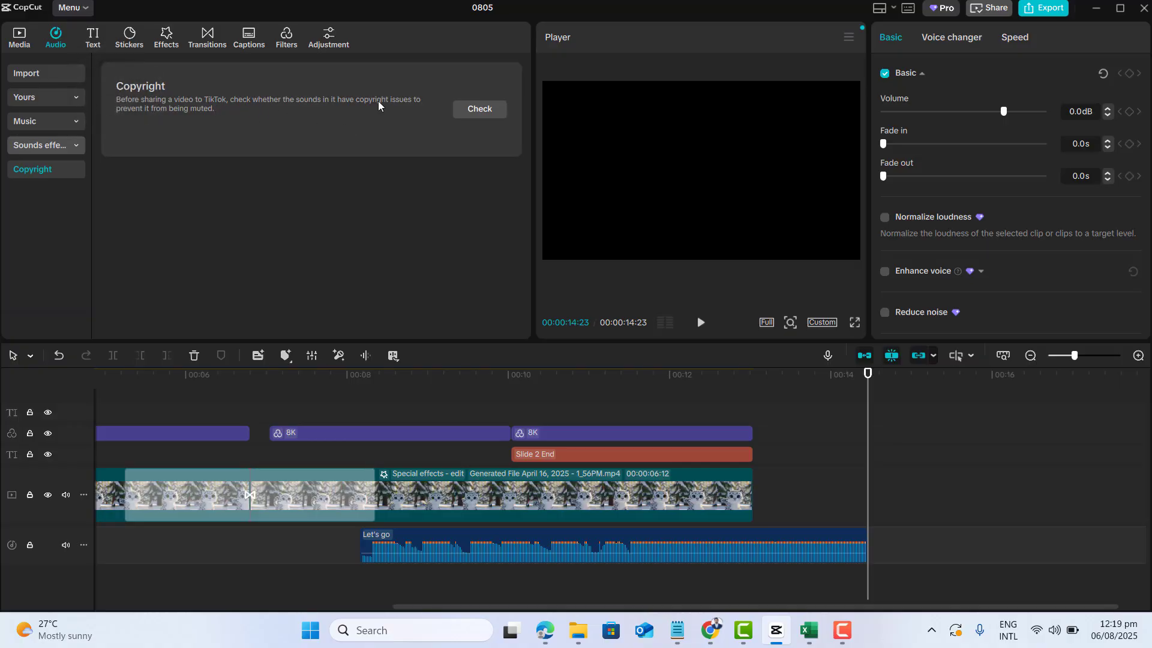
Run the sound copyright check and confirm it passes for posting on TikTok
left_click(480, 108)
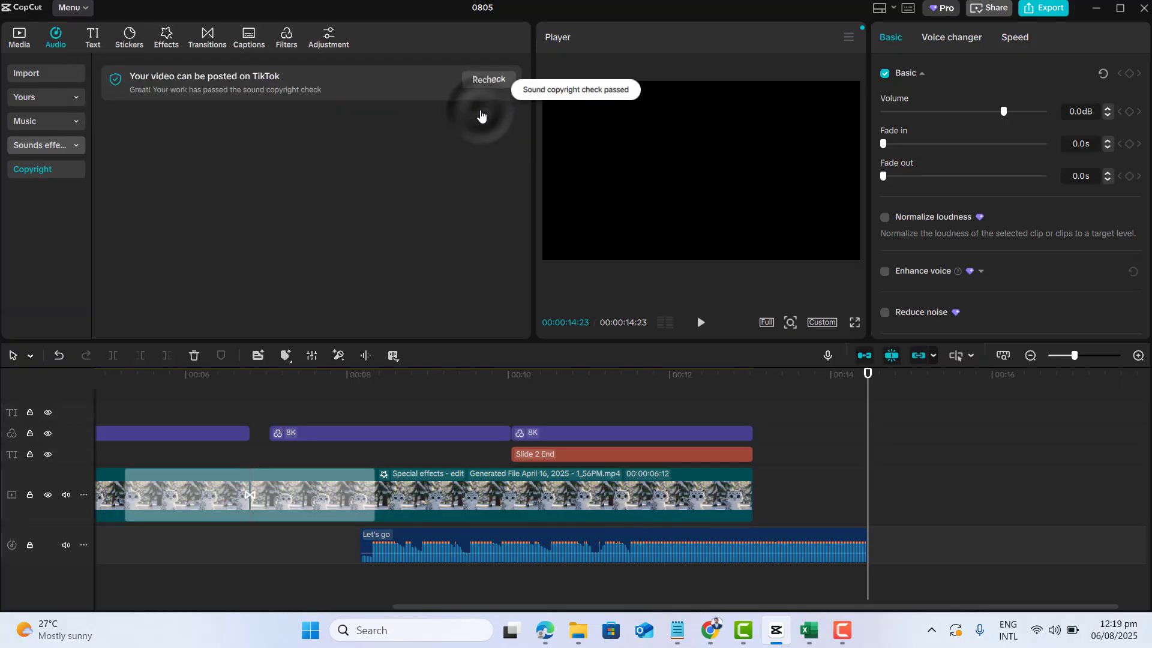
mouse_move(537, 101)
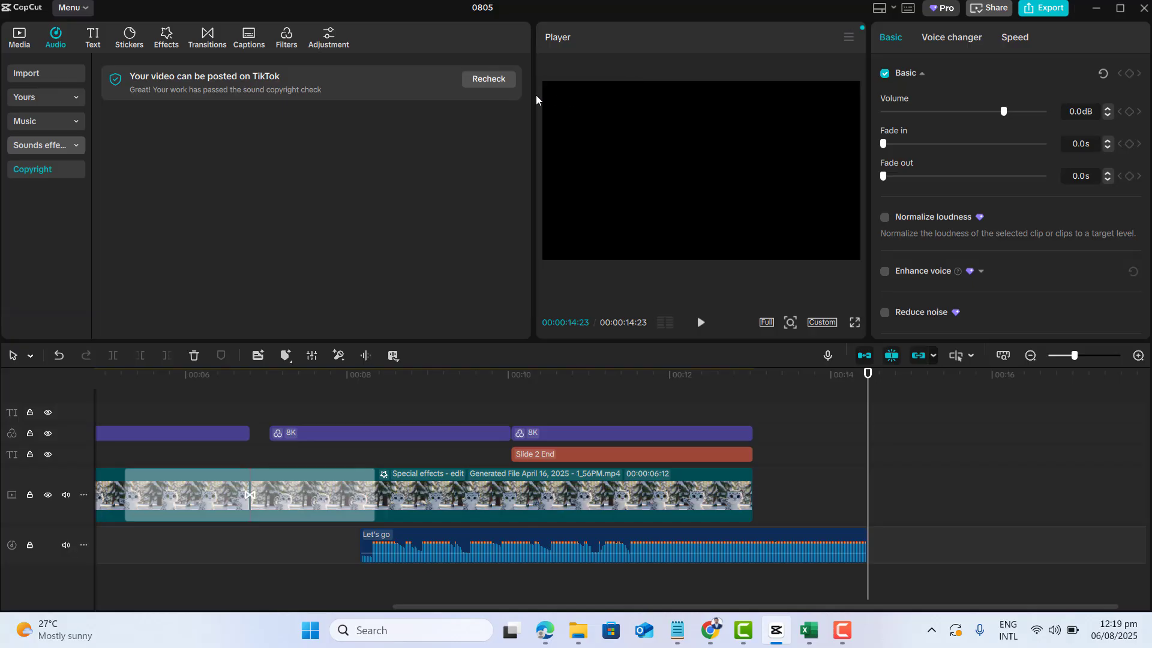
mouse_move(178, 90)
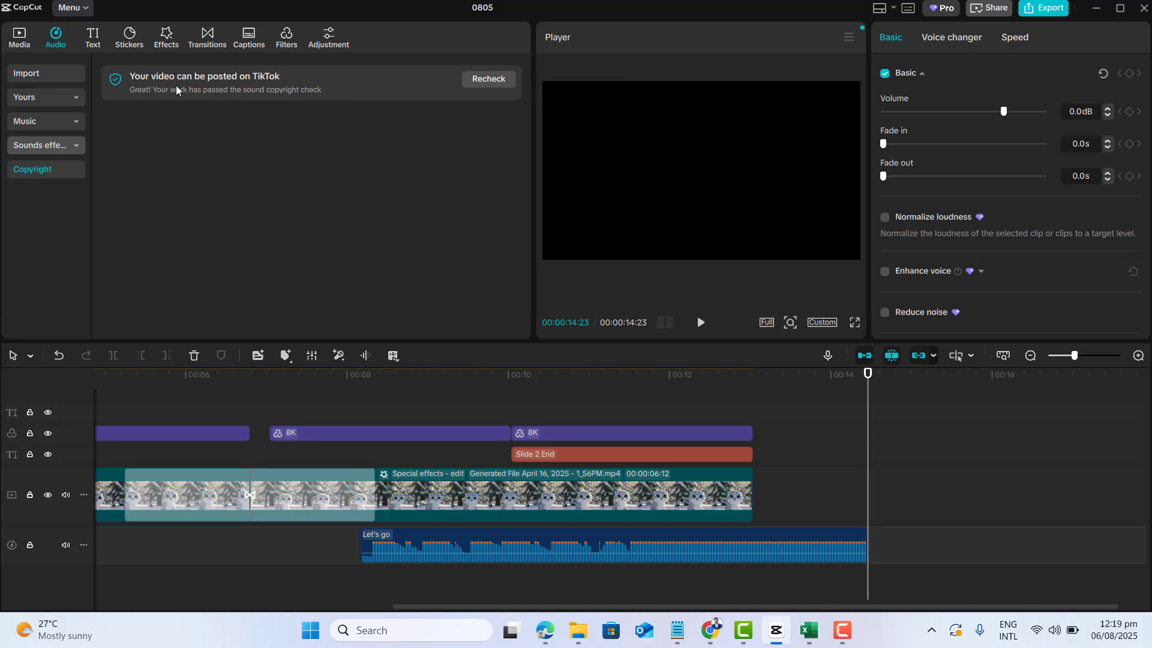
left_click(206, 34)
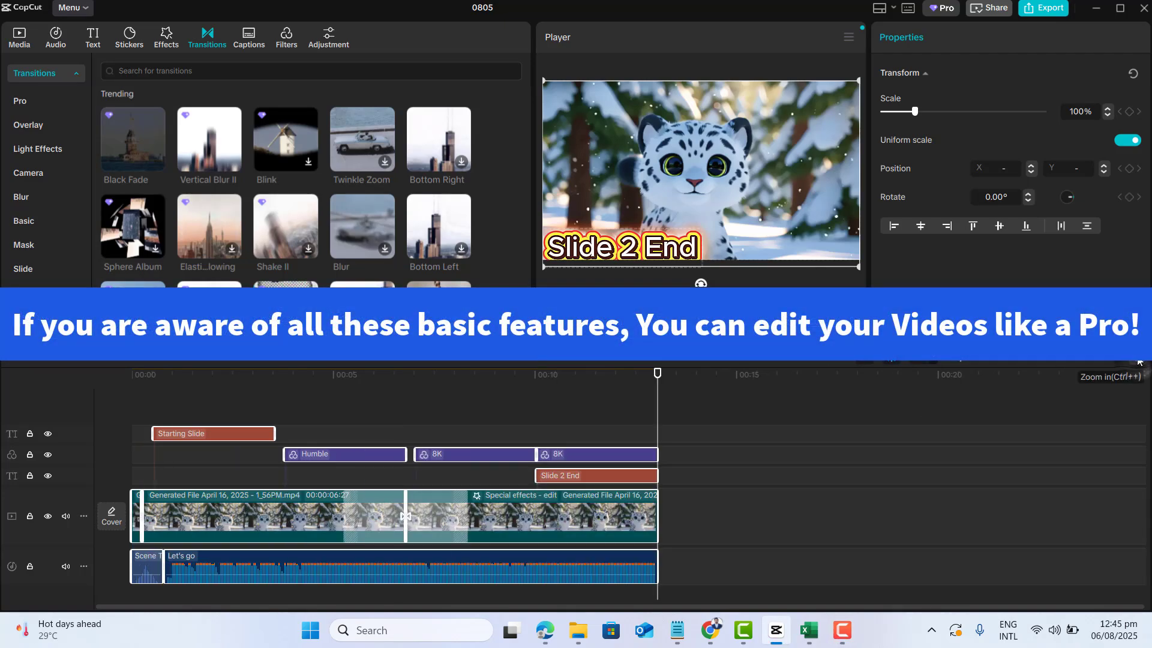
mouse_move(722, 586)
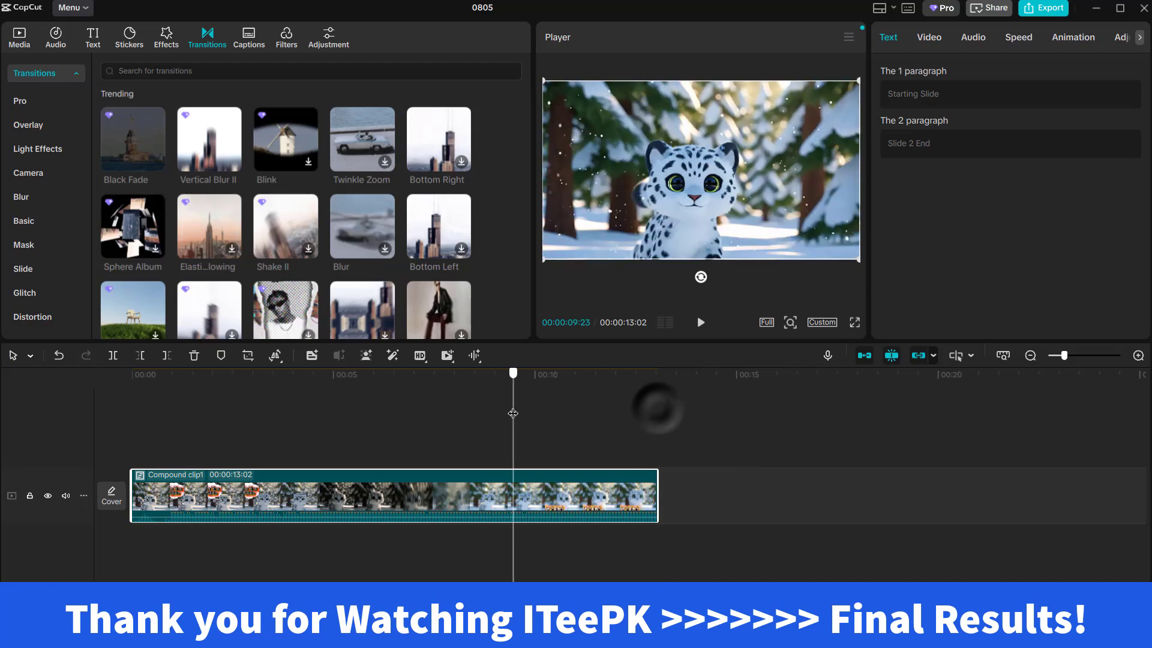
left_click(297, 374)
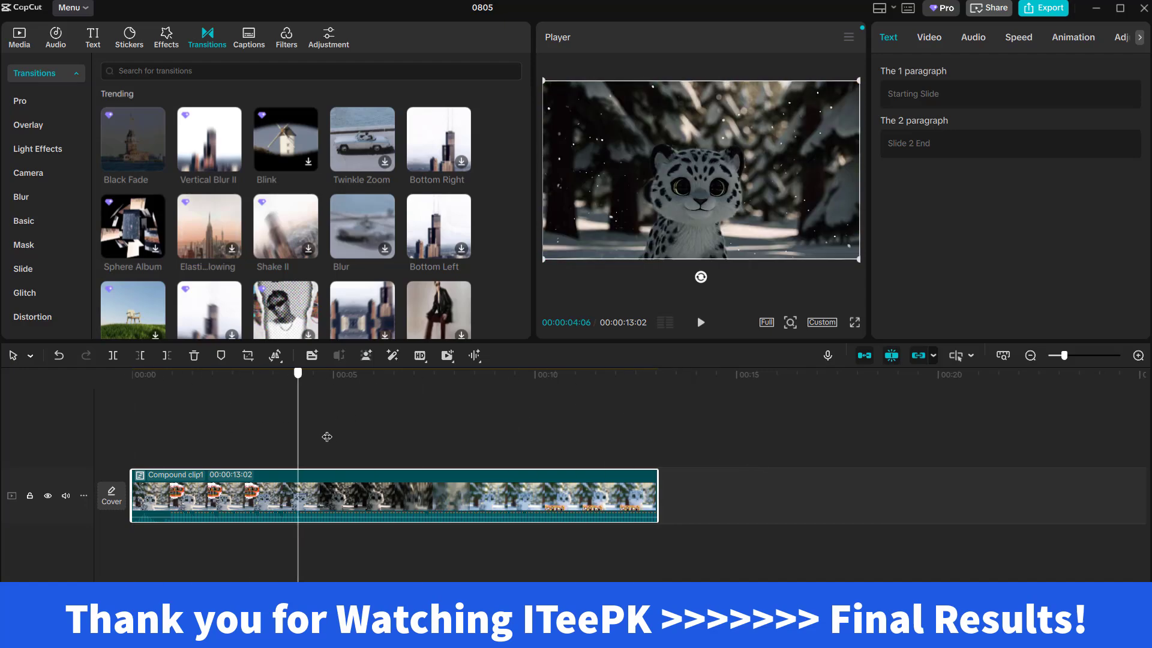
left_click(569, 374)
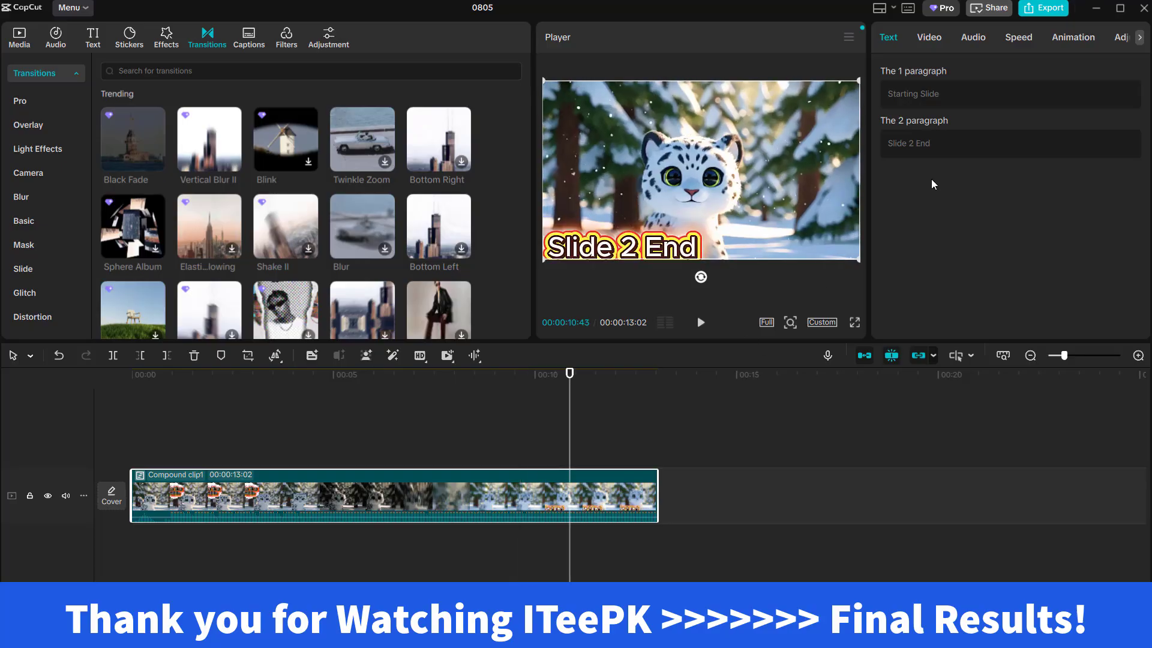